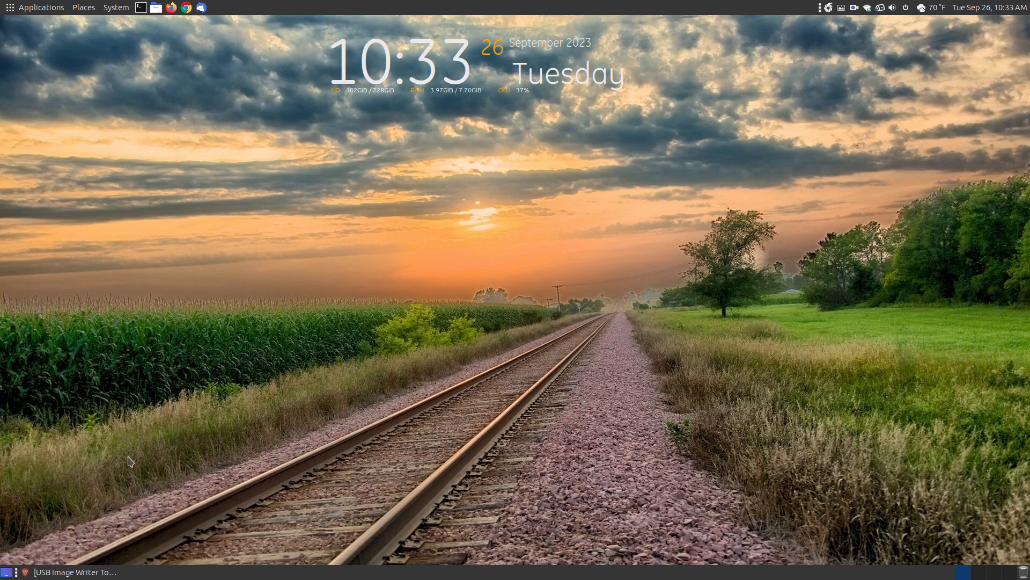
mouse_move(281, 332)
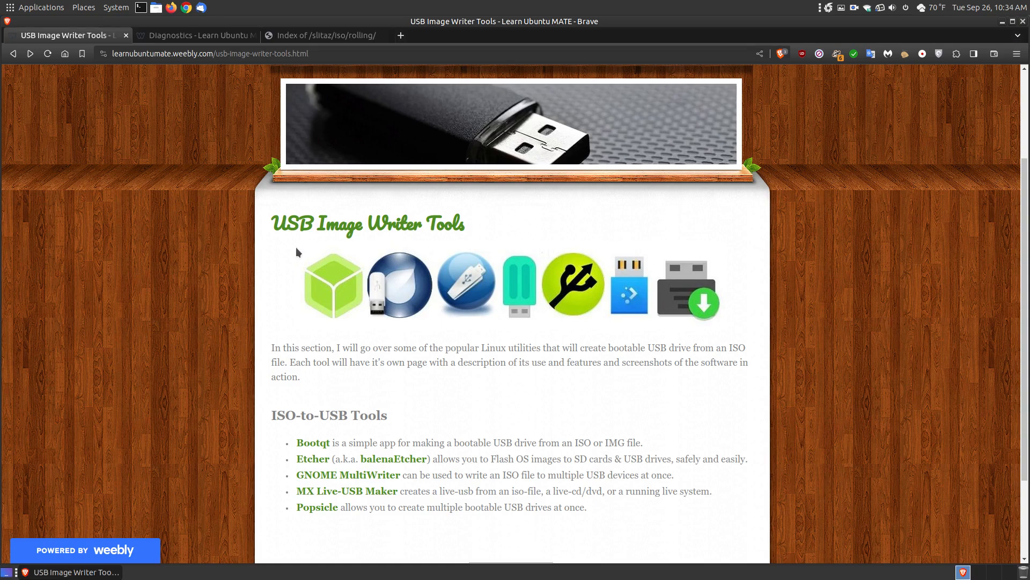
mouse_move(266, 264)
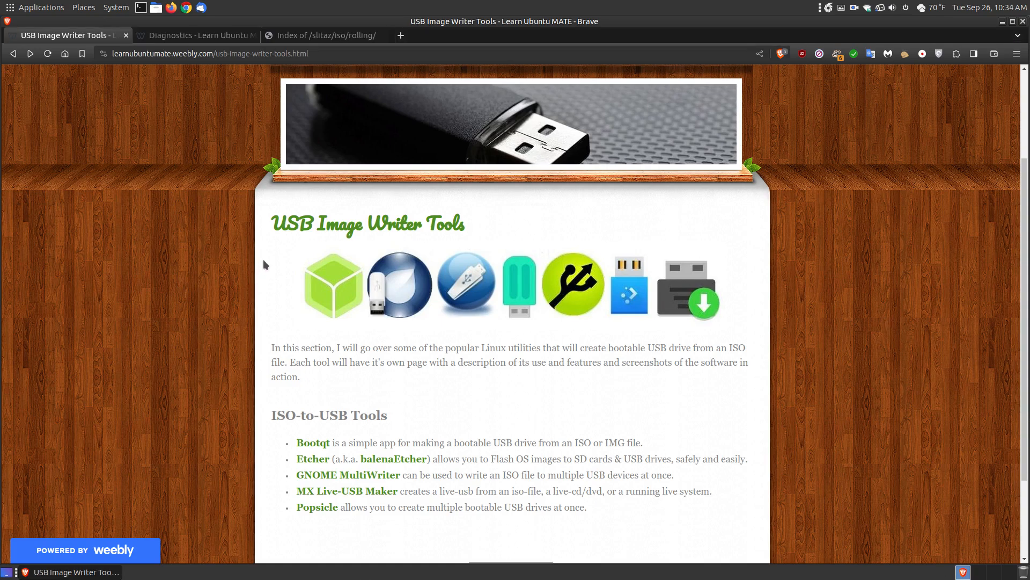
mouse_move(335, 421)
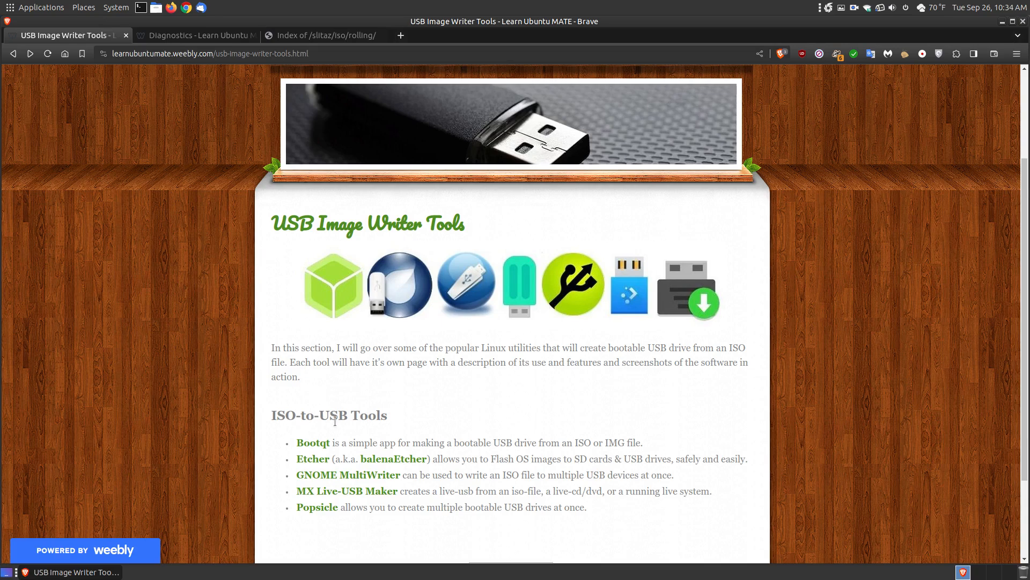
mouse_move(281, 133)
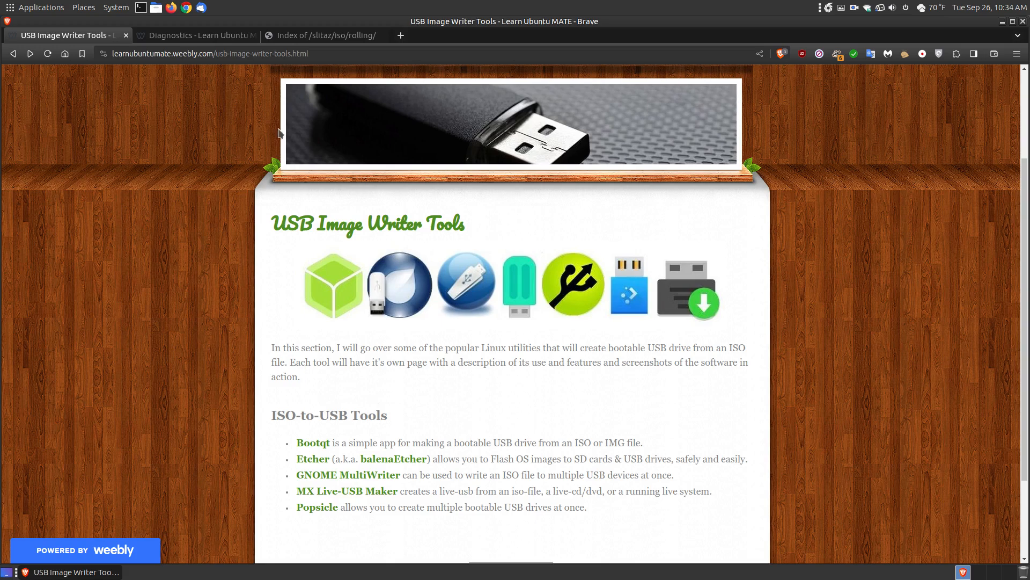
left_click(195, 35)
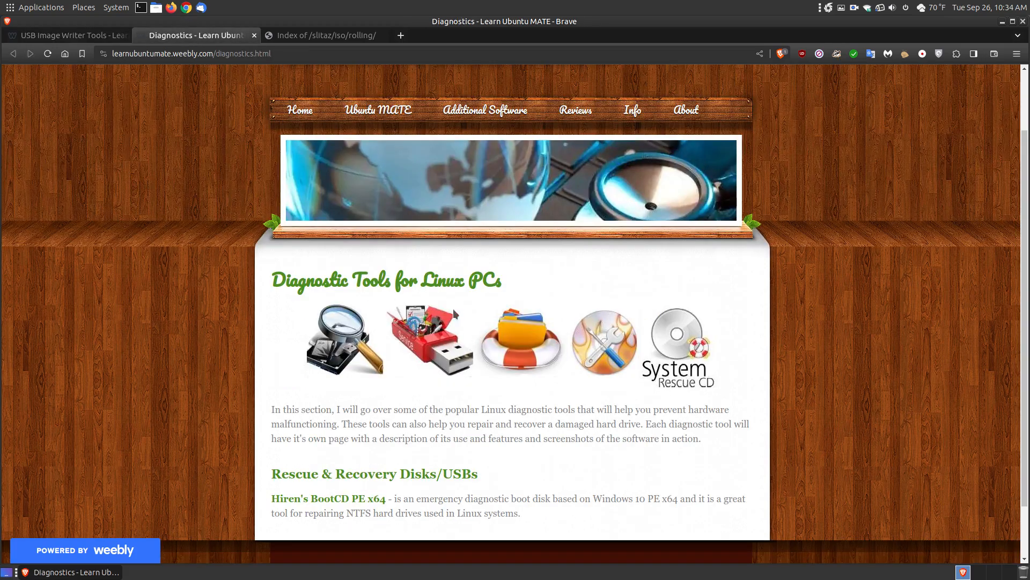
mouse_move(446, 297)
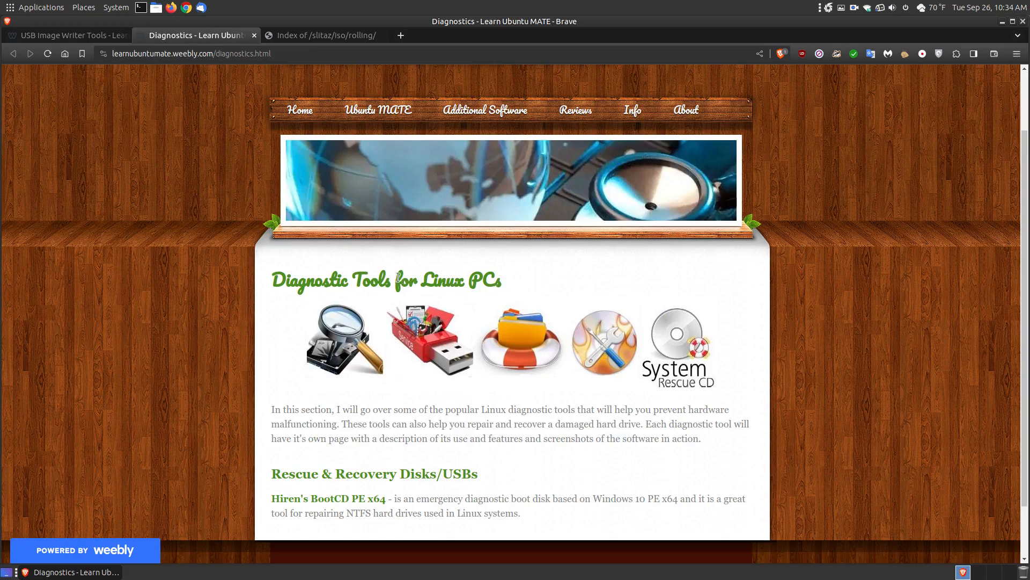
left_click(75, 34)
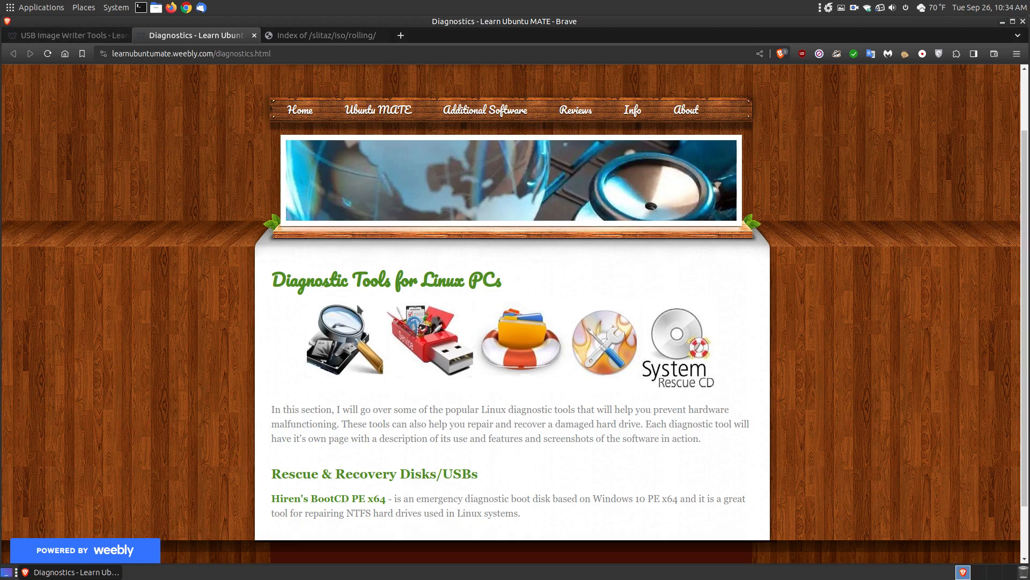
left_click(70, 34)
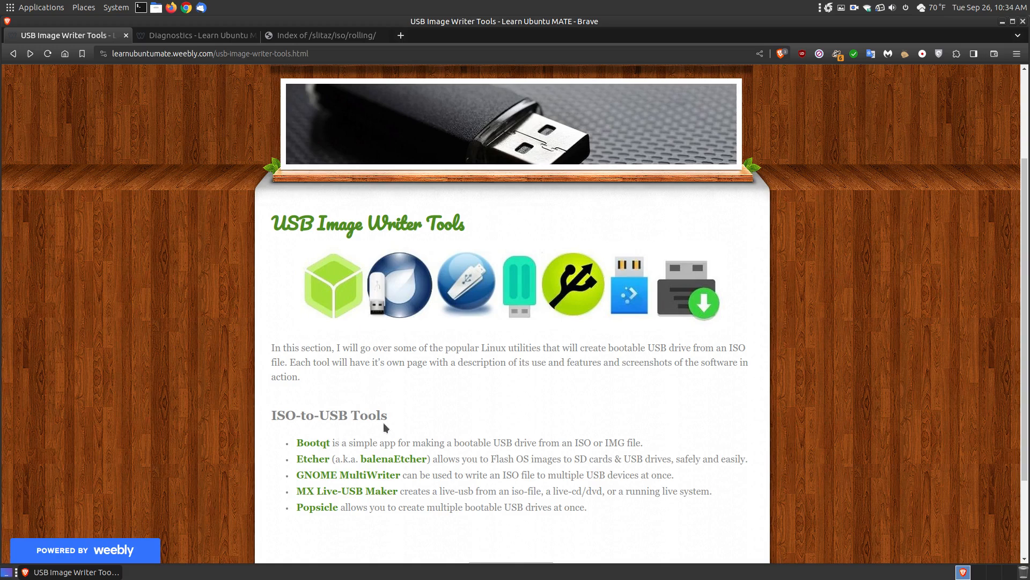
mouse_move(336, 476)
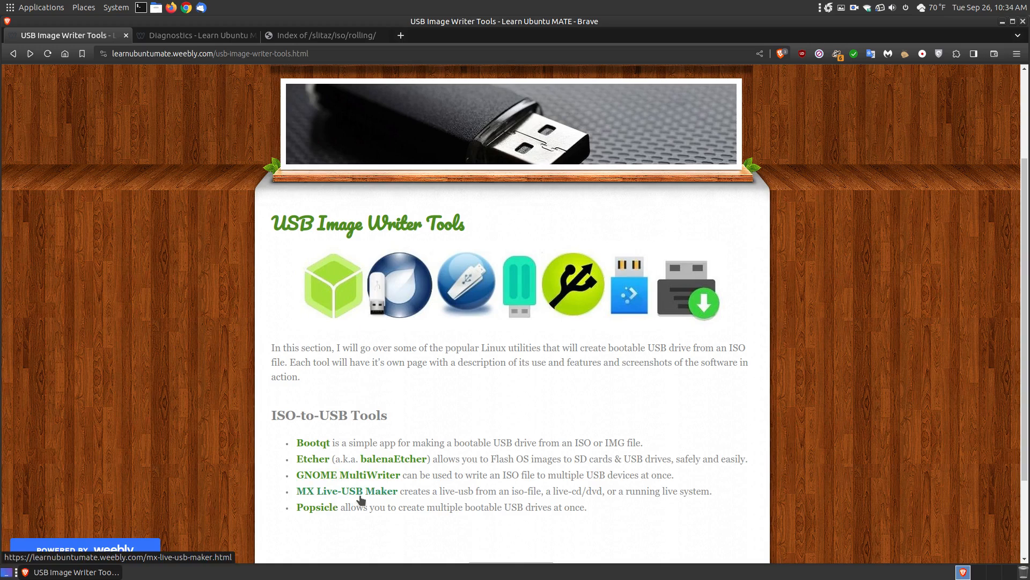
mouse_move(324, 442)
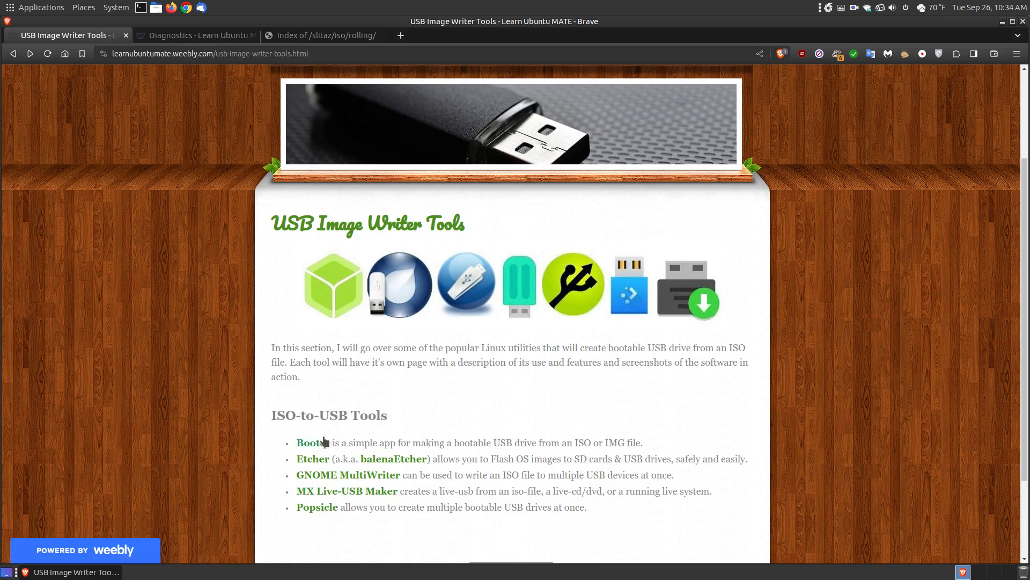
Go to the Etcher guide page and bring its download links and 1.18.11 release assets into view.
left_click(314, 458)
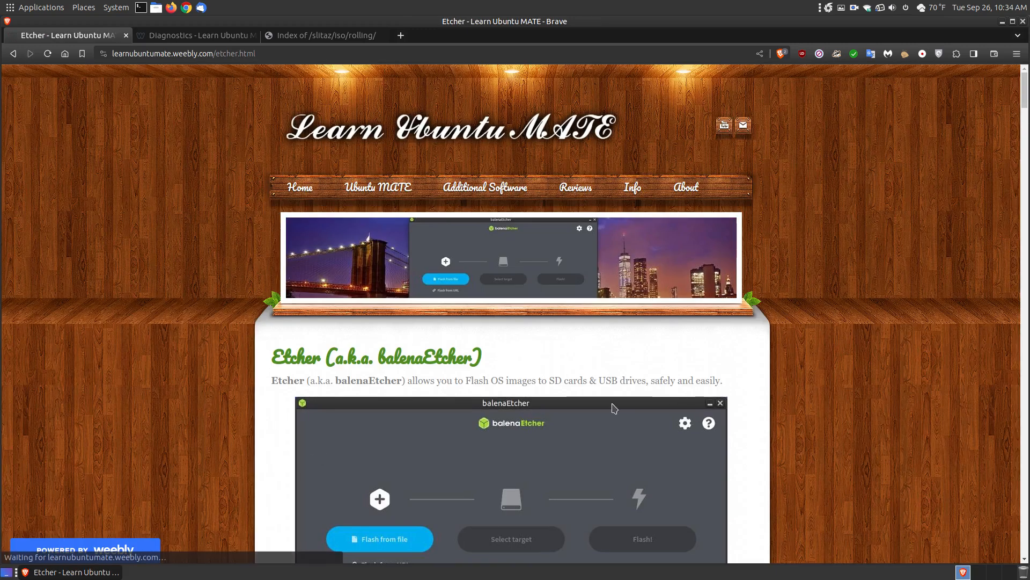
scroll("down", 3)
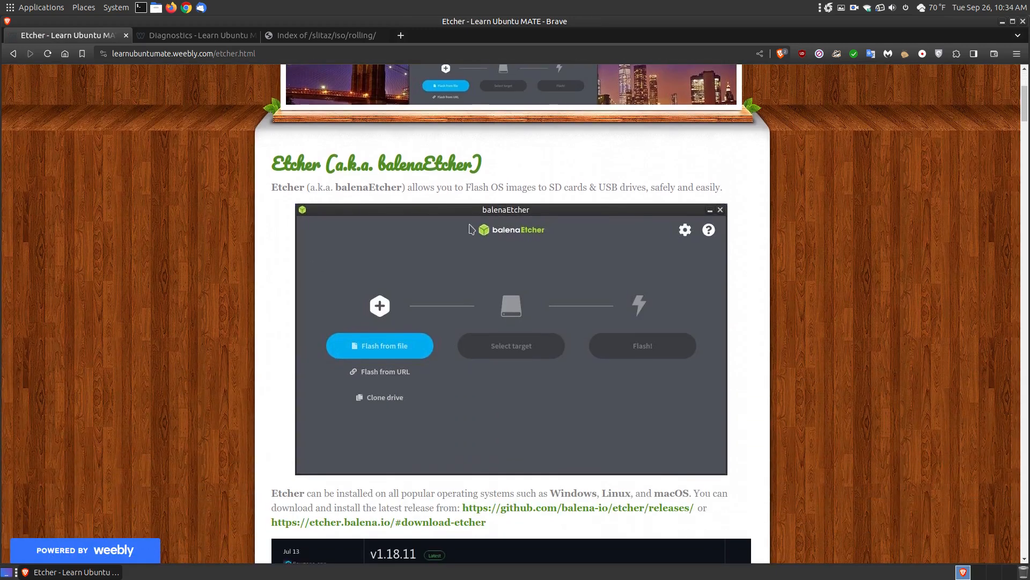
mouse_move(491, 188)
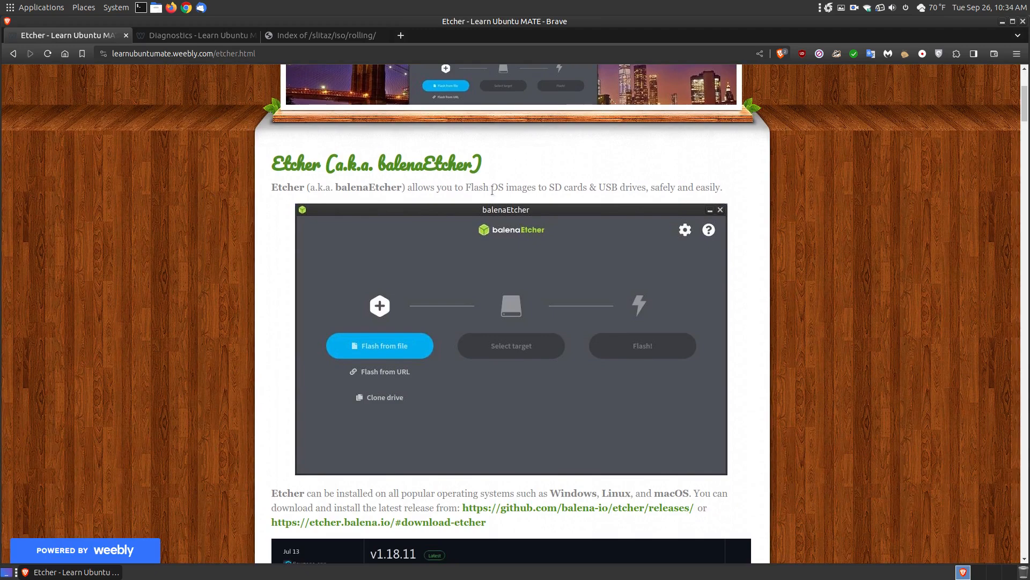
scroll("down", 3)
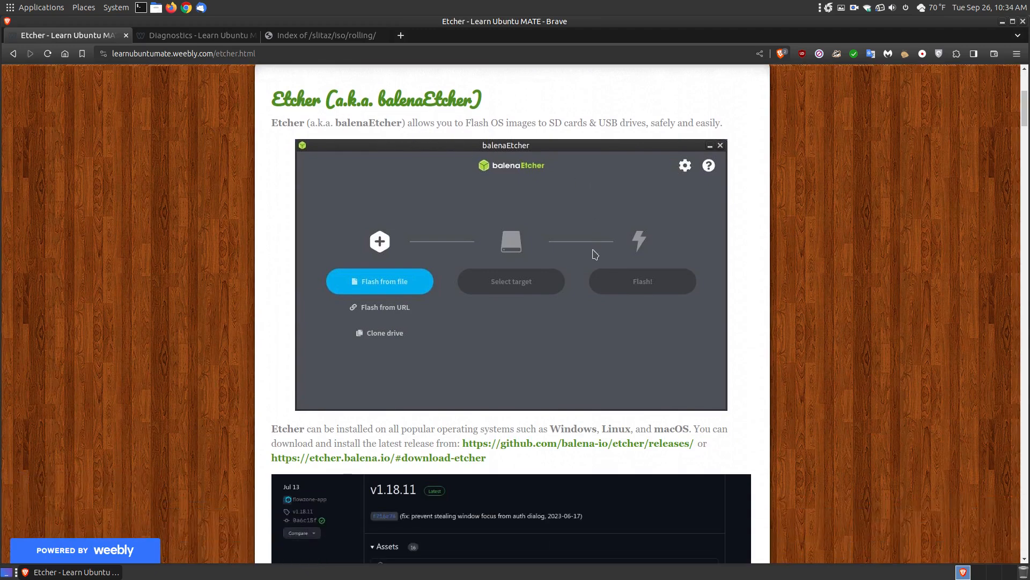
scroll("down", 3)
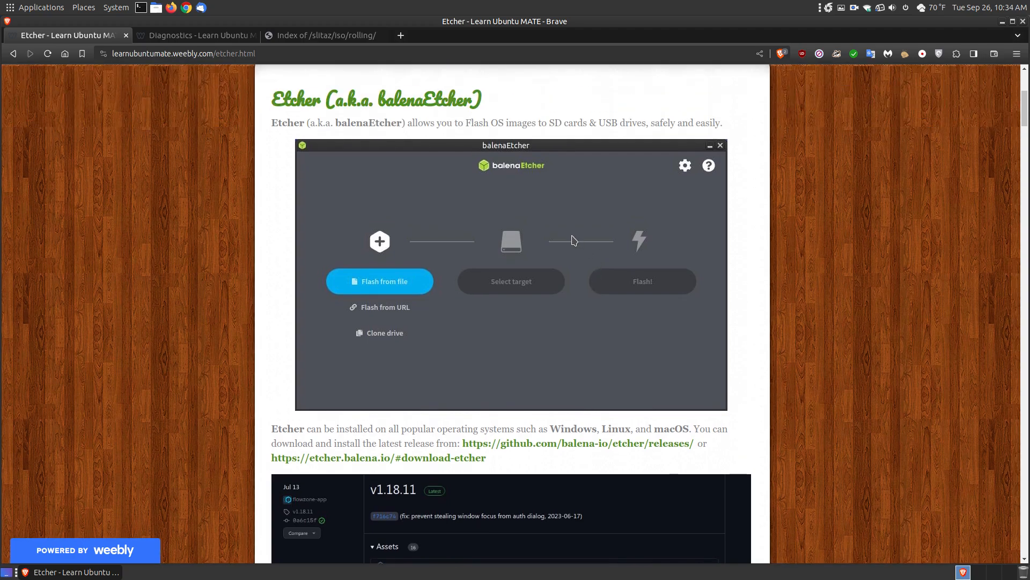
scroll("down", 3)
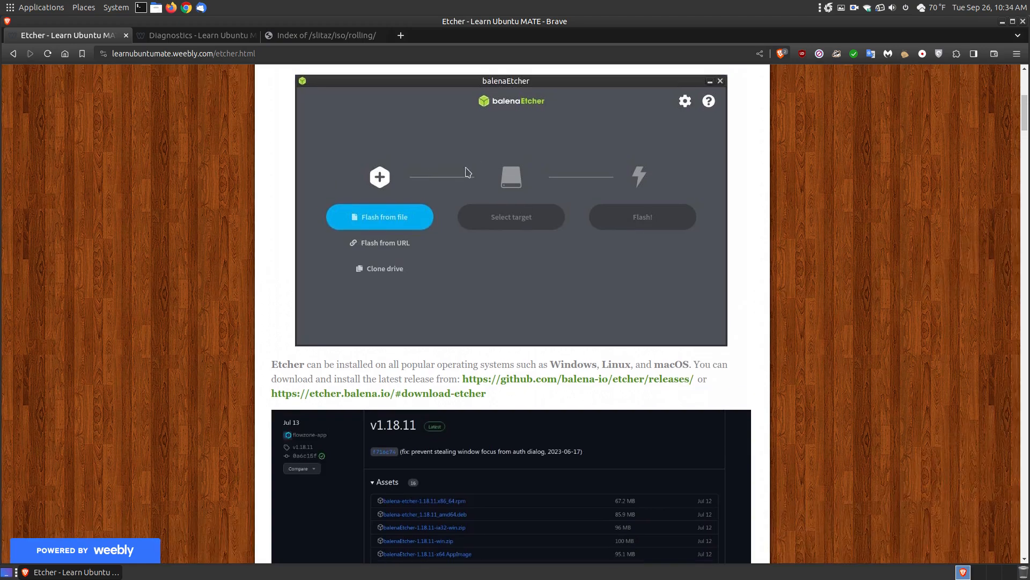
mouse_move(695, 317)
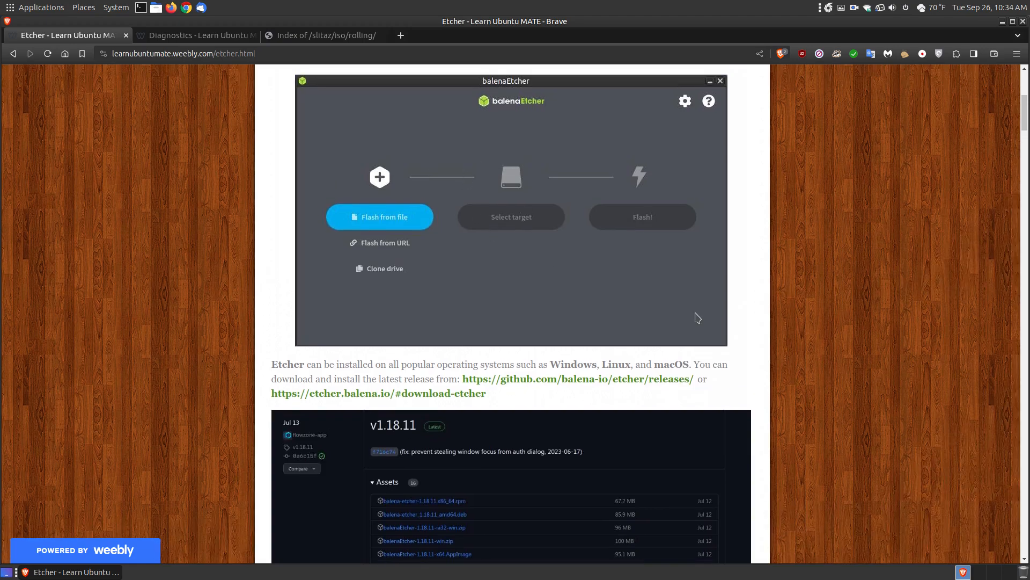
scroll("down", 3)
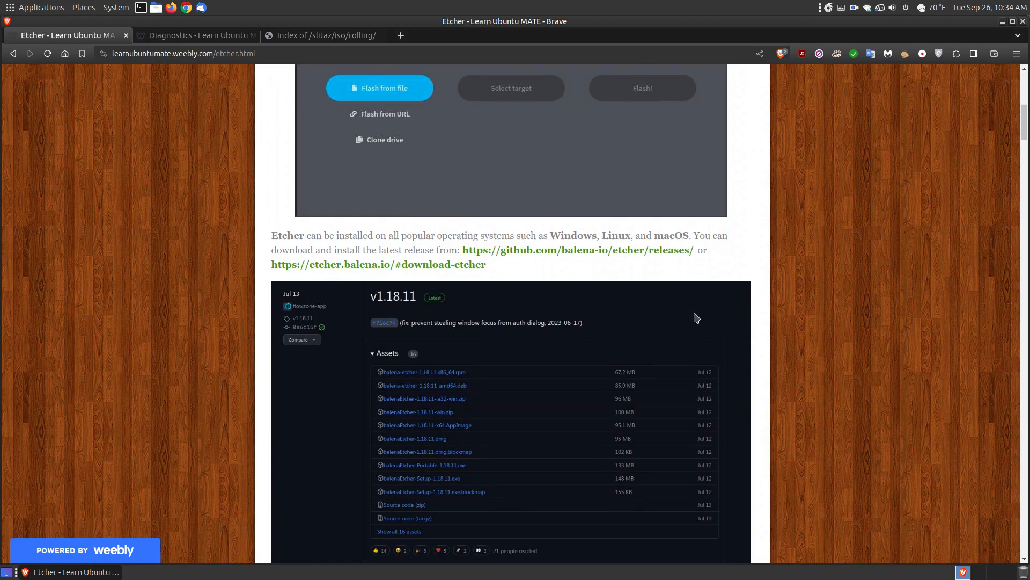
scroll("down", 3)
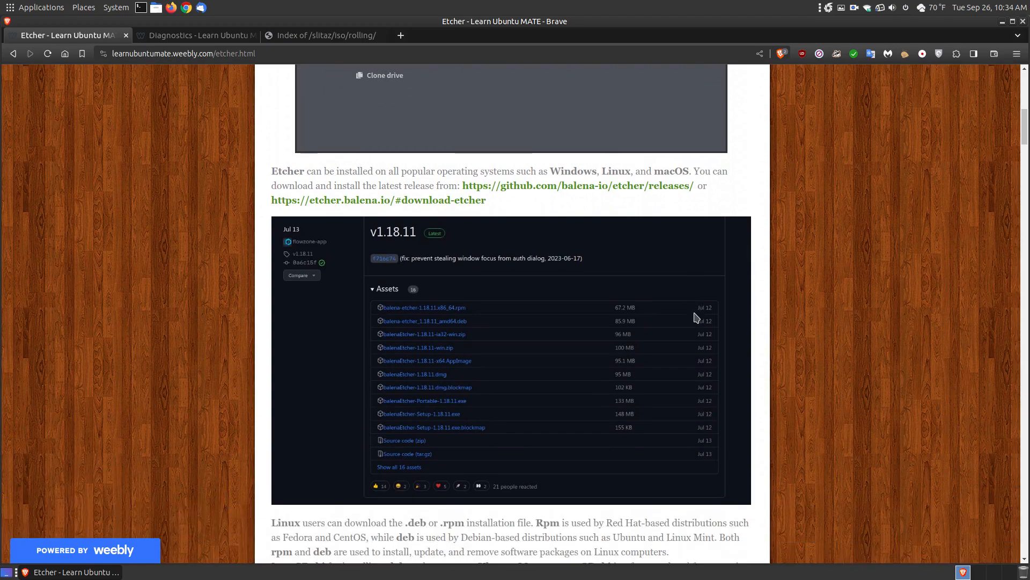
mouse_move(415, 240)
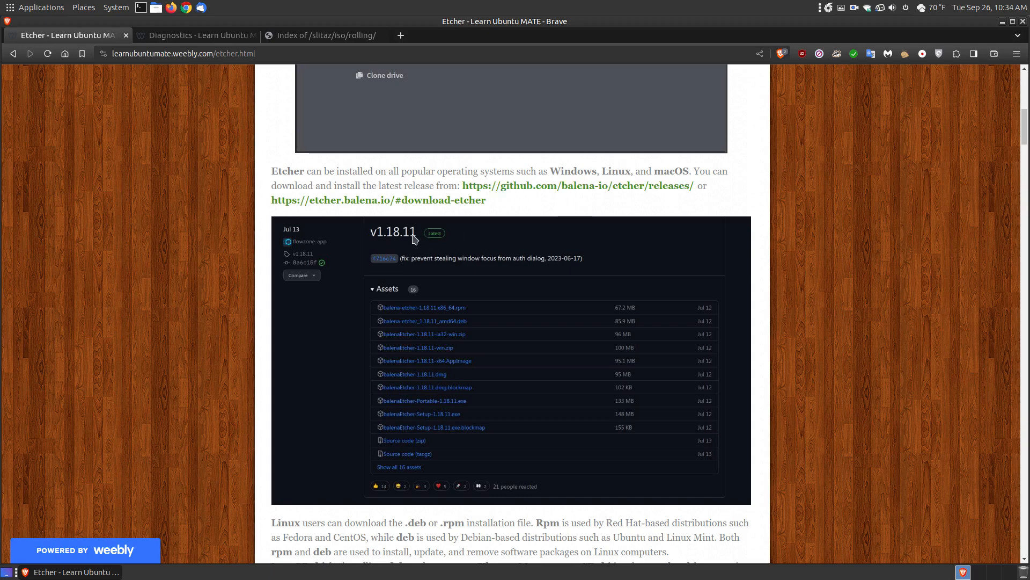
mouse_move(444, 248)
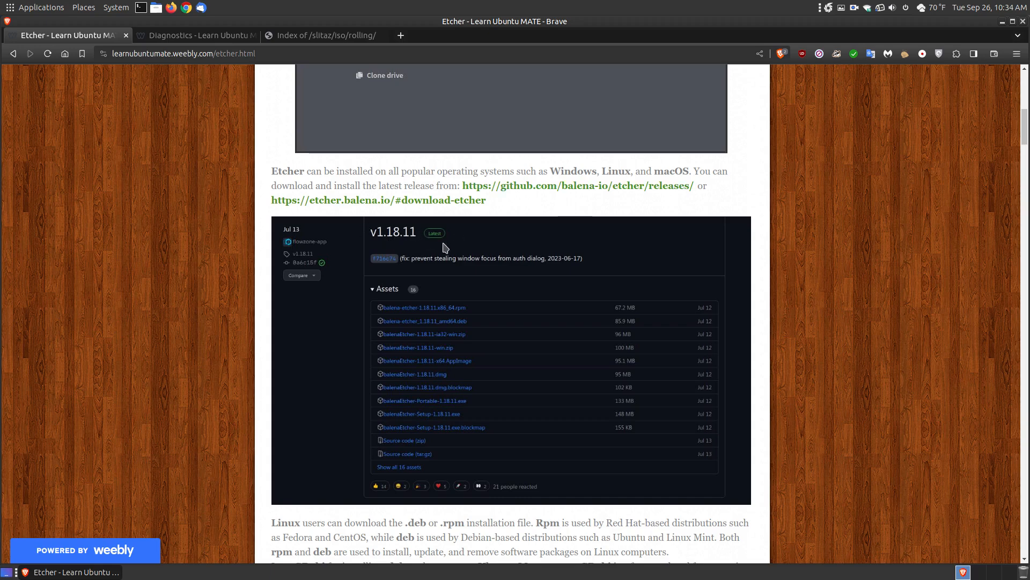
mouse_move(441, 219)
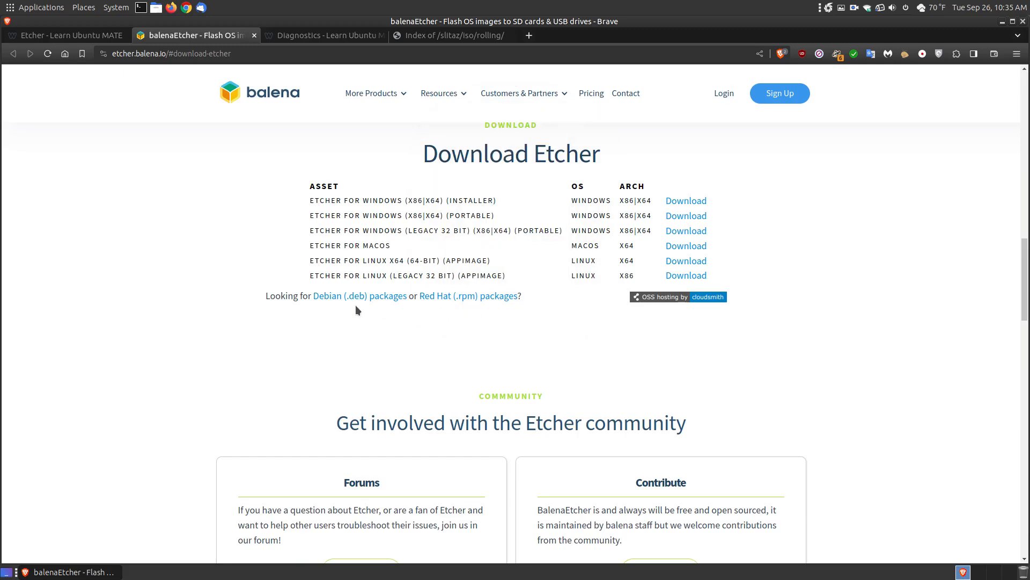
mouse_move(479, 299)
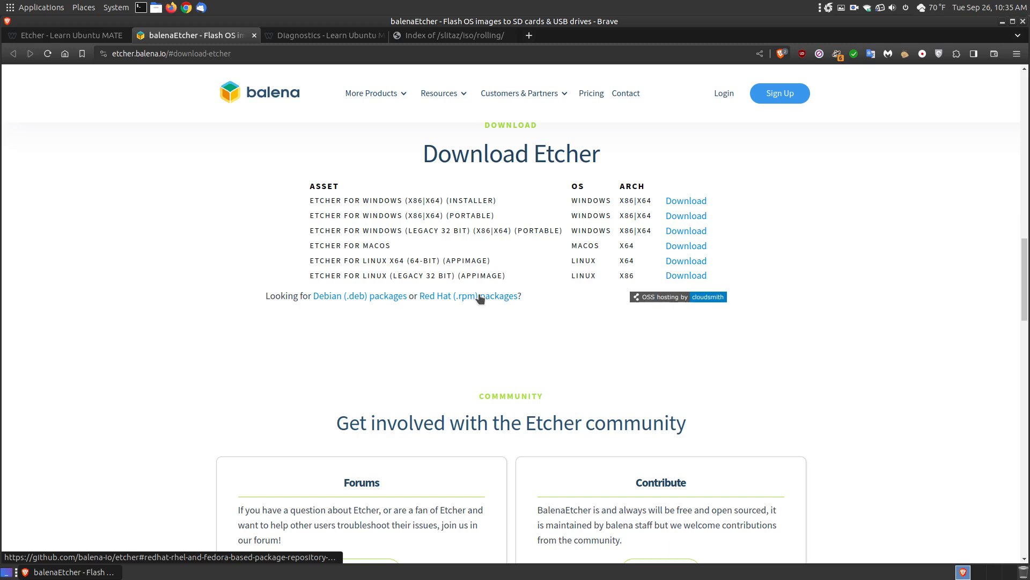
mouse_move(425, 301)
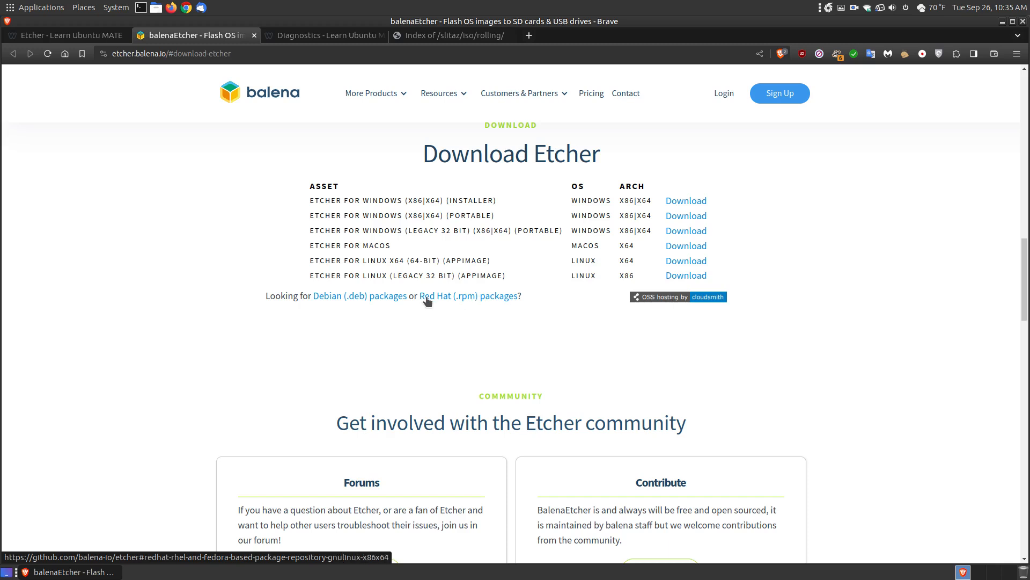
mouse_move(440, 305)
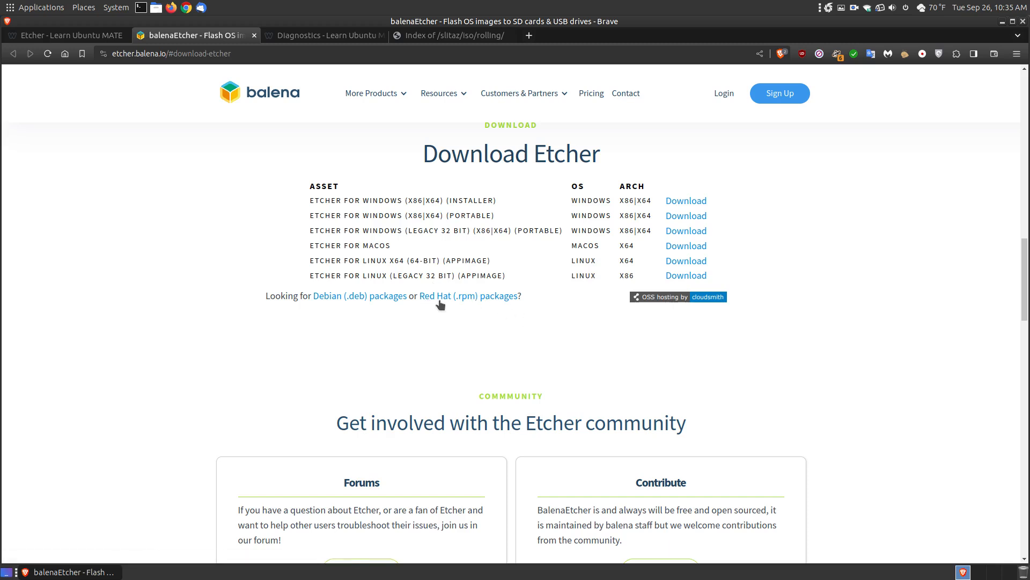
mouse_move(701, 201)
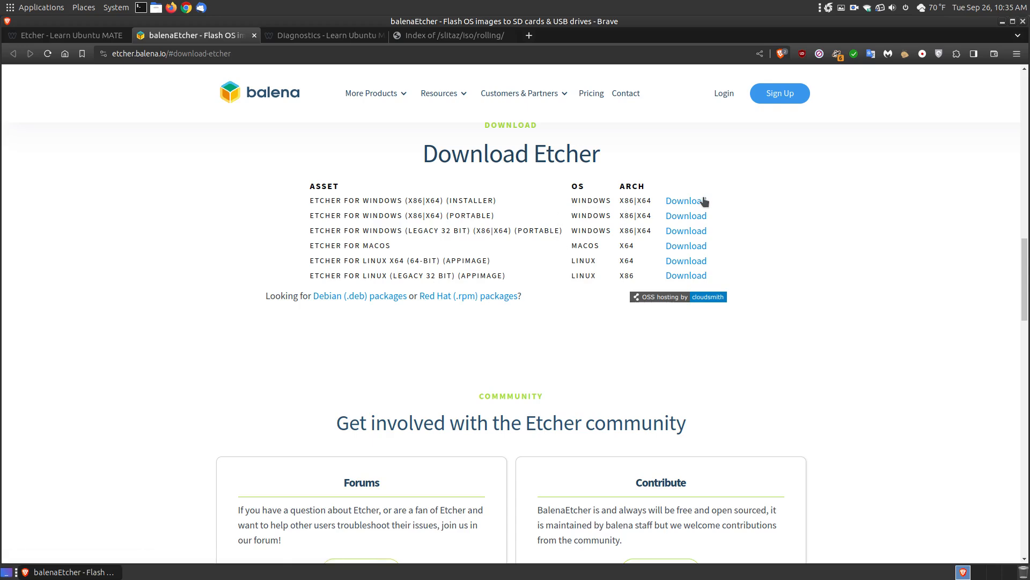
mouse_move(674, 219)
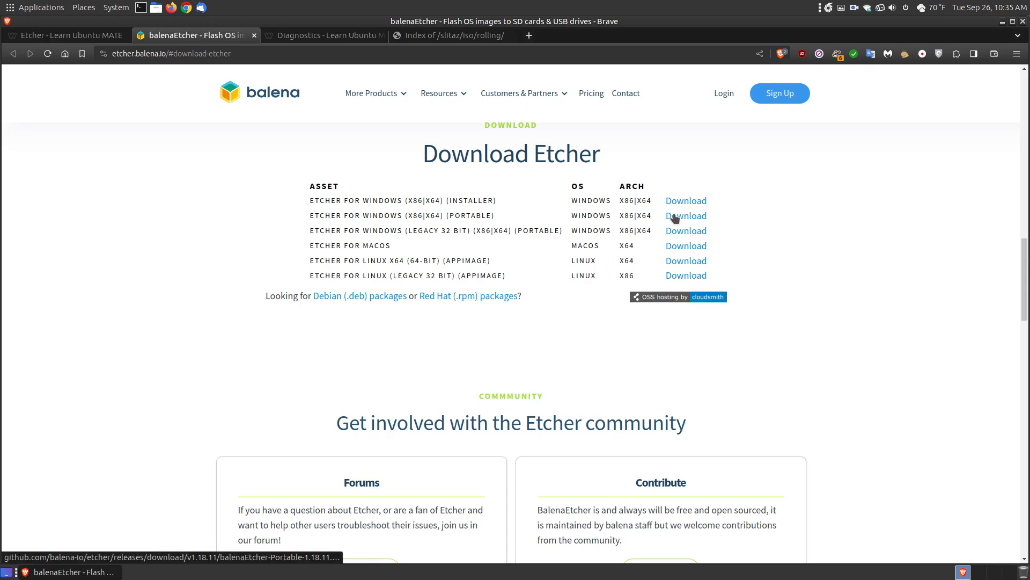
mouse_move(353, 148)
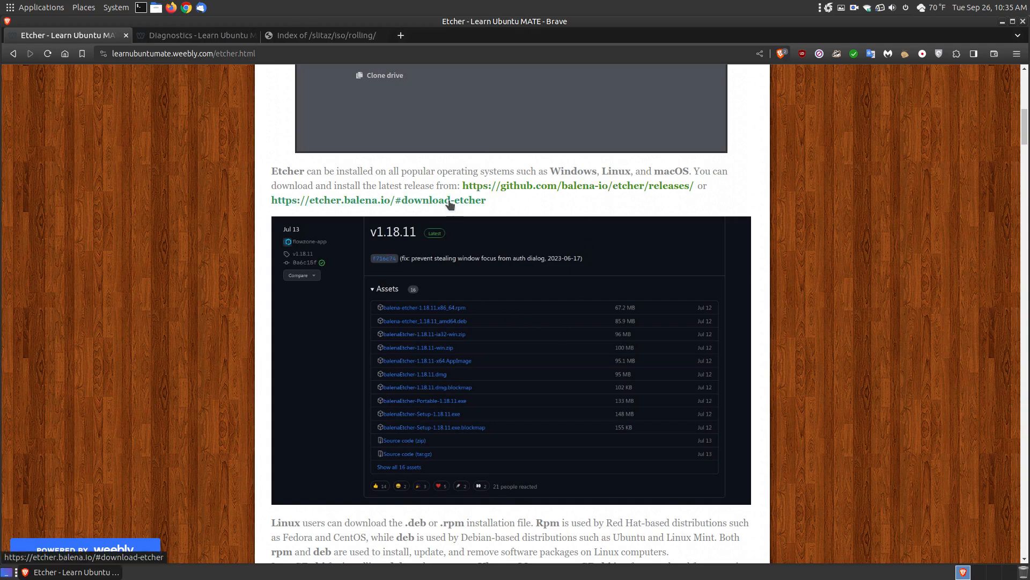
Open the balena-io/etcher GitHub releases page and expand the v1.18.12 pre-release assets.
left_click(586, 185)
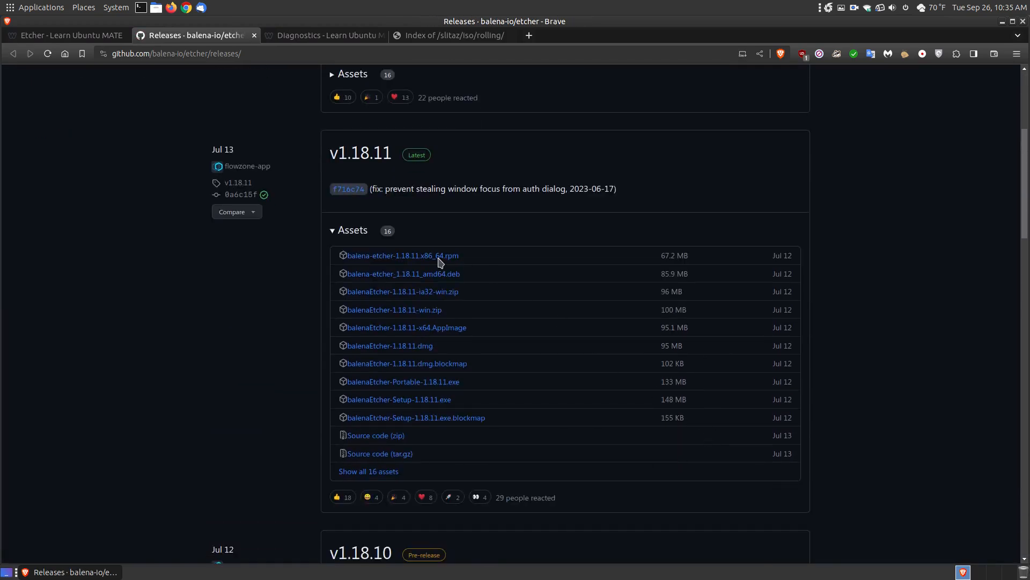
mouse_move(478, 290)
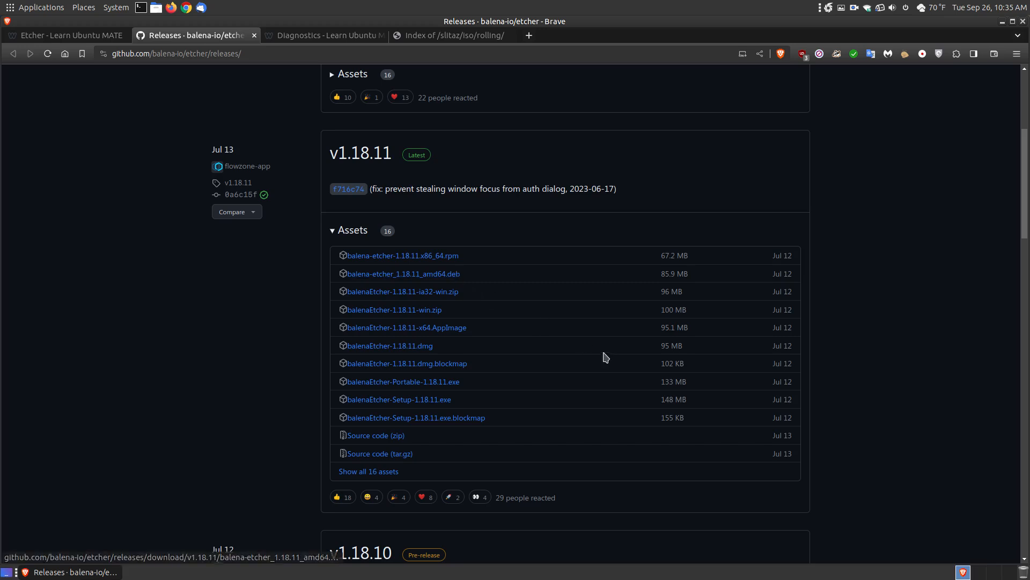
mouse_move(534, 365)
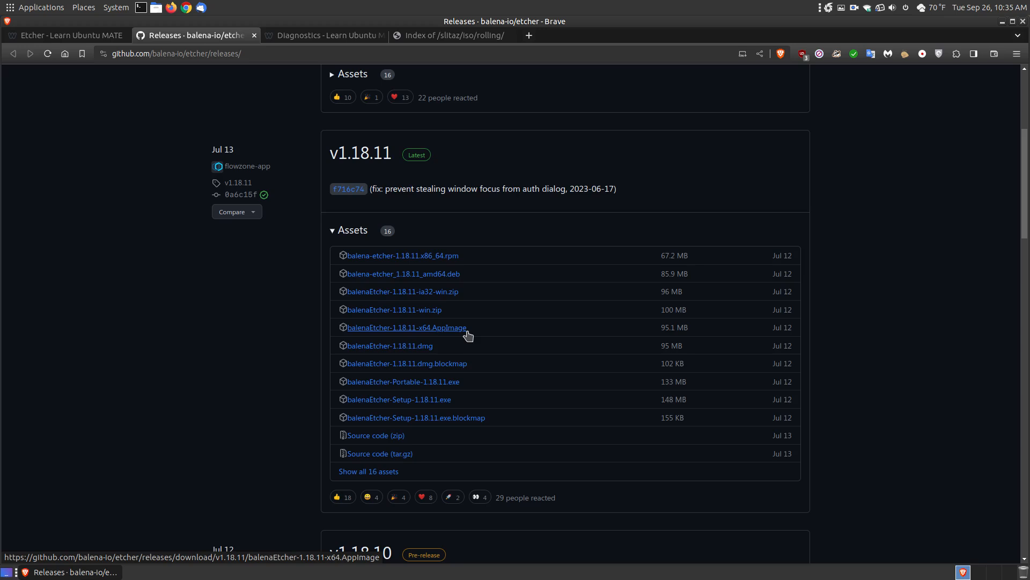
mouse_move(468, 290)
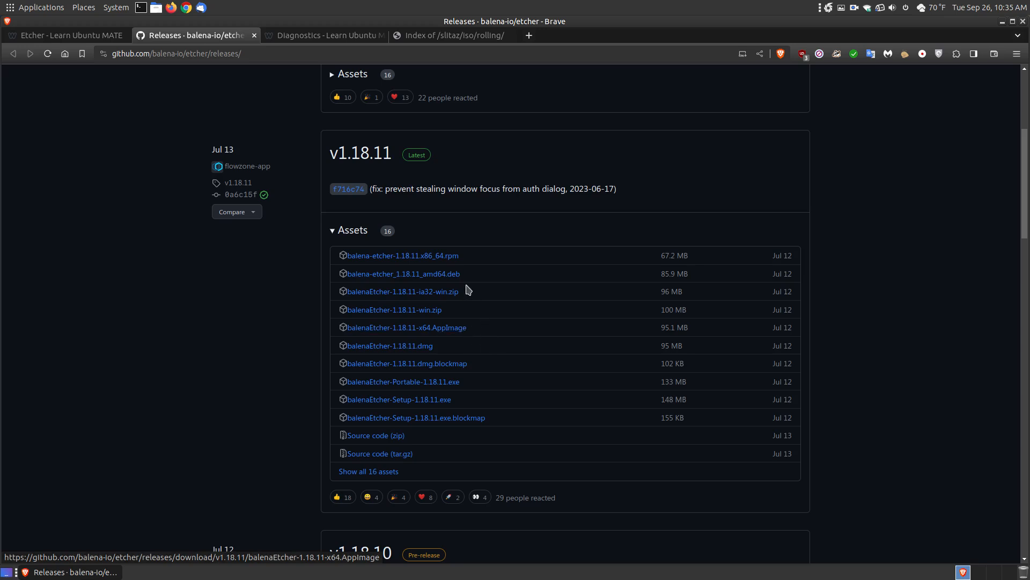
mouse_move(459, 337)
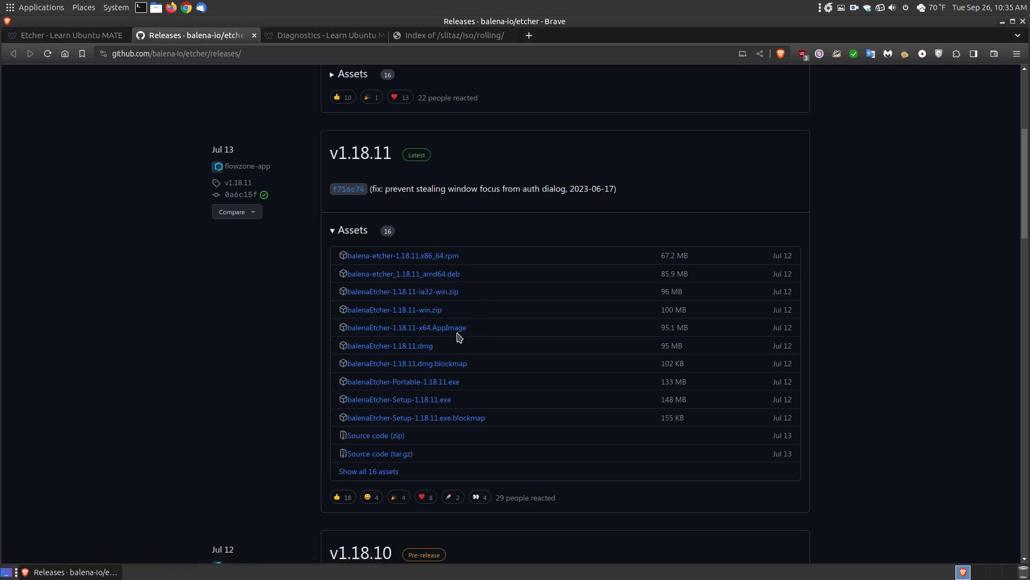
mouse_move(459, 274)
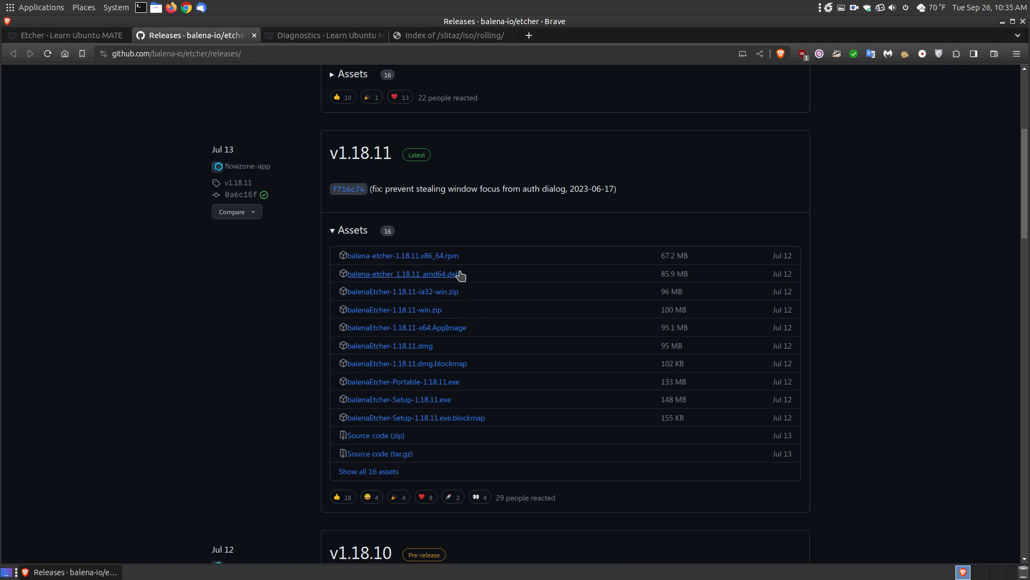
mouse_move(559, 386)
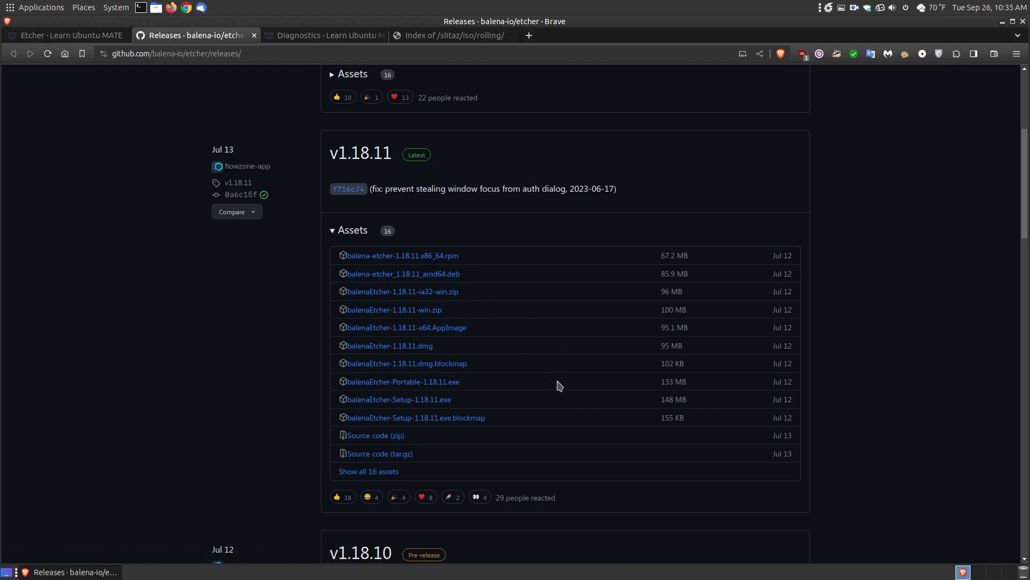
mouse_move(552, 364)
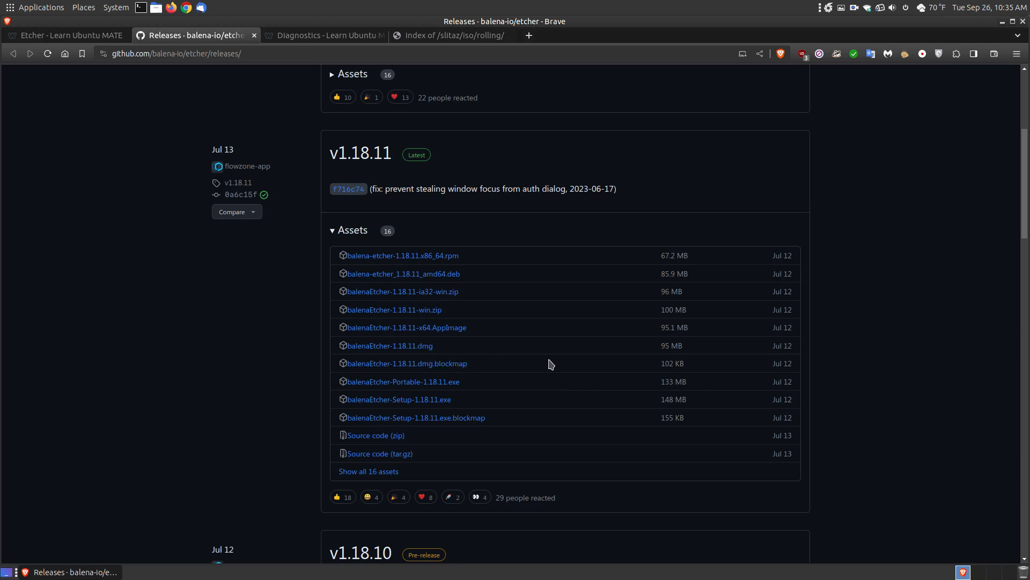
mouse_move(430, 176)
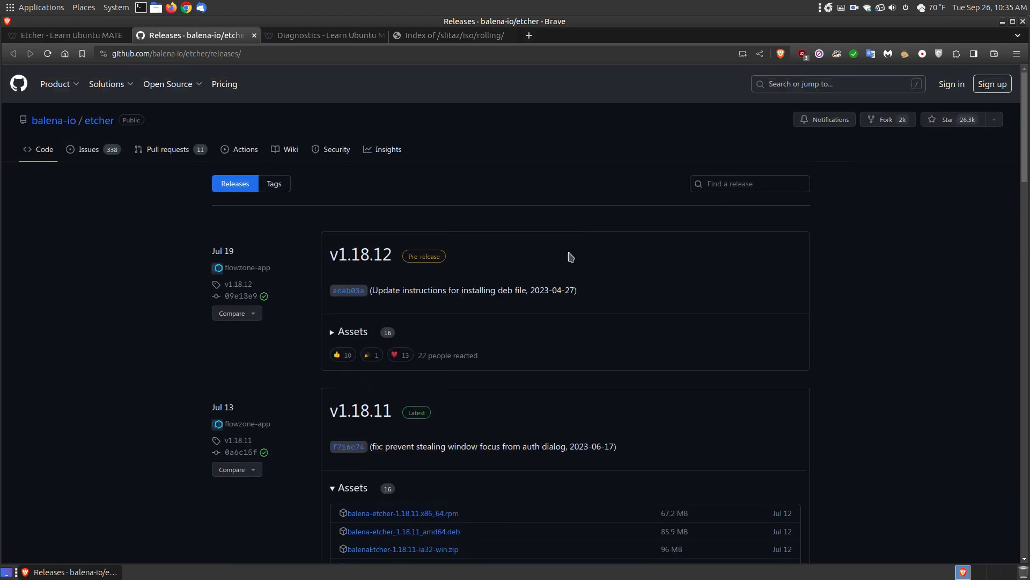
mouse_move(333, 335)
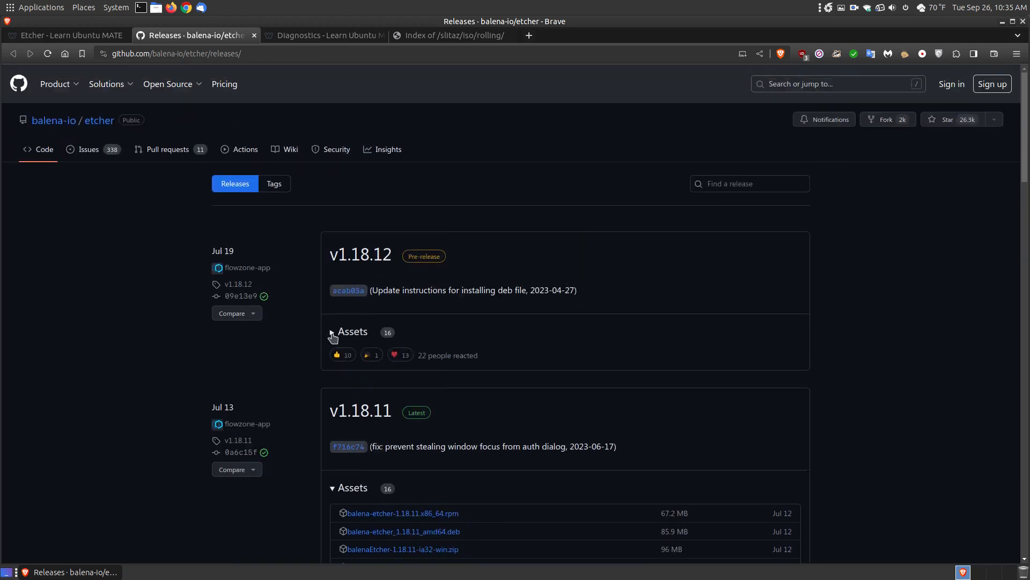
left_click(333, 332)
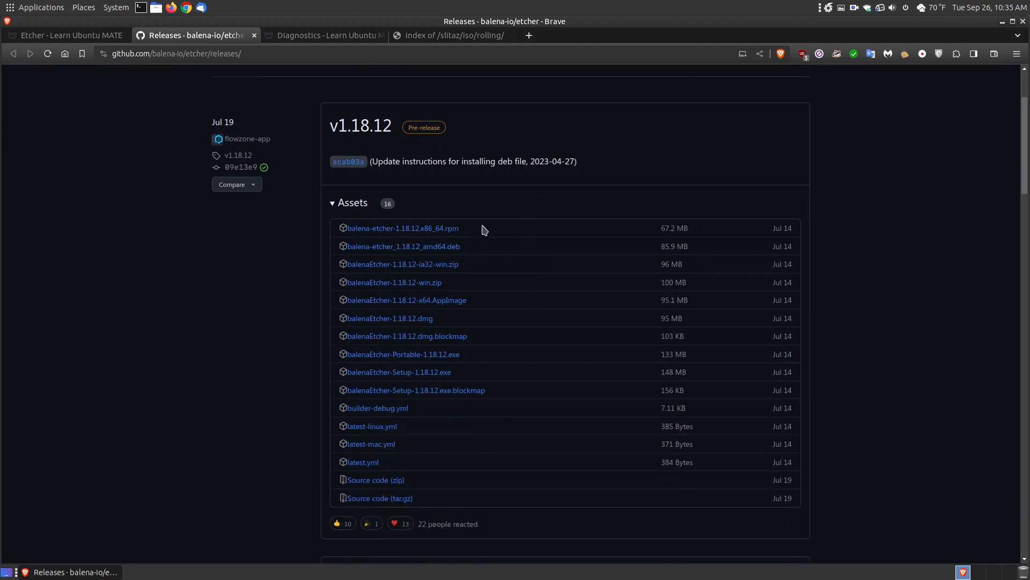
scroll("down", 3)
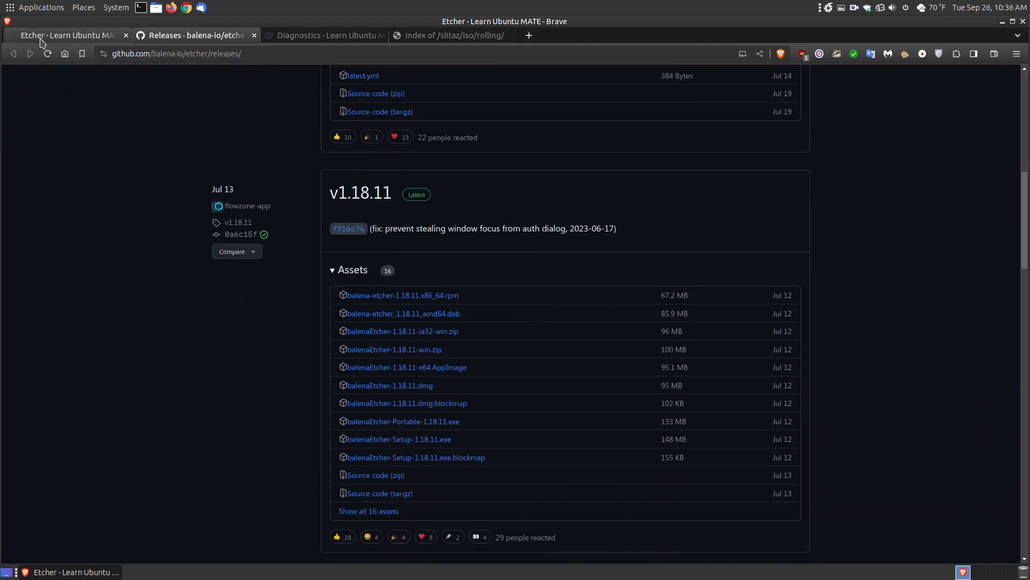
Return to the Etcher guide tab and move down to the terminal install and AppImage instructions.
left_click(69, 35)
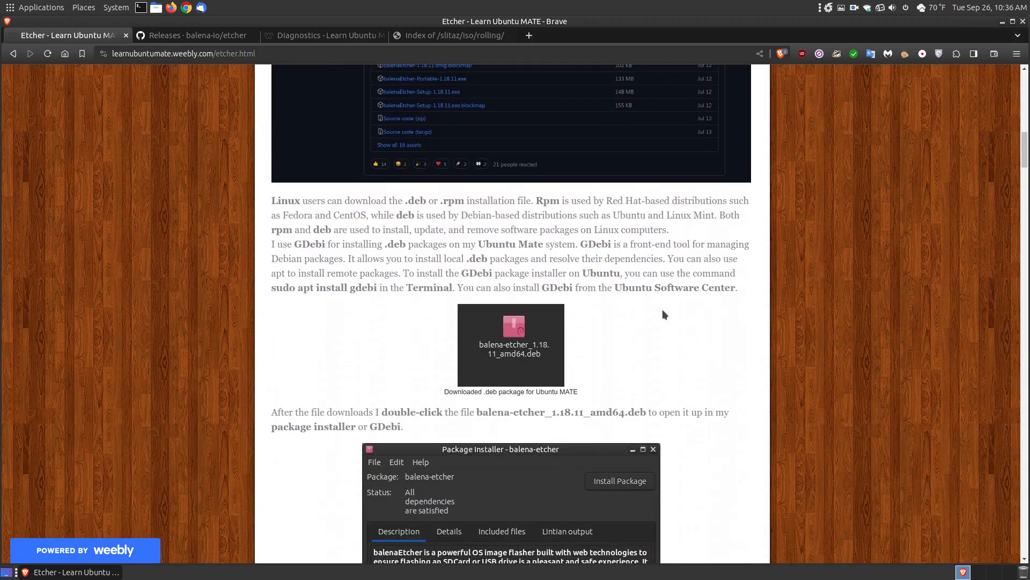
mouse_move(530, 354)
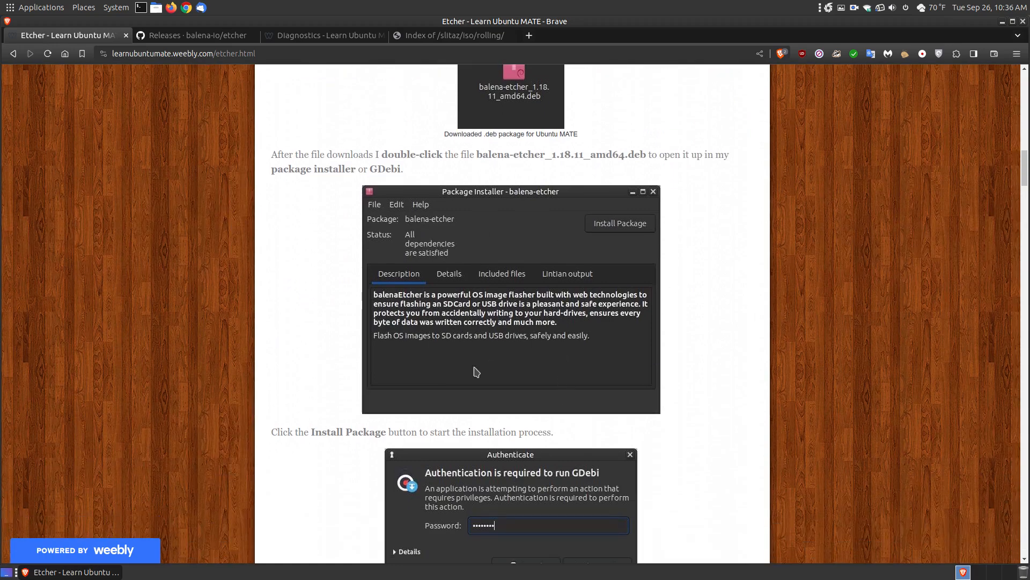
mouse_move(487, 290)
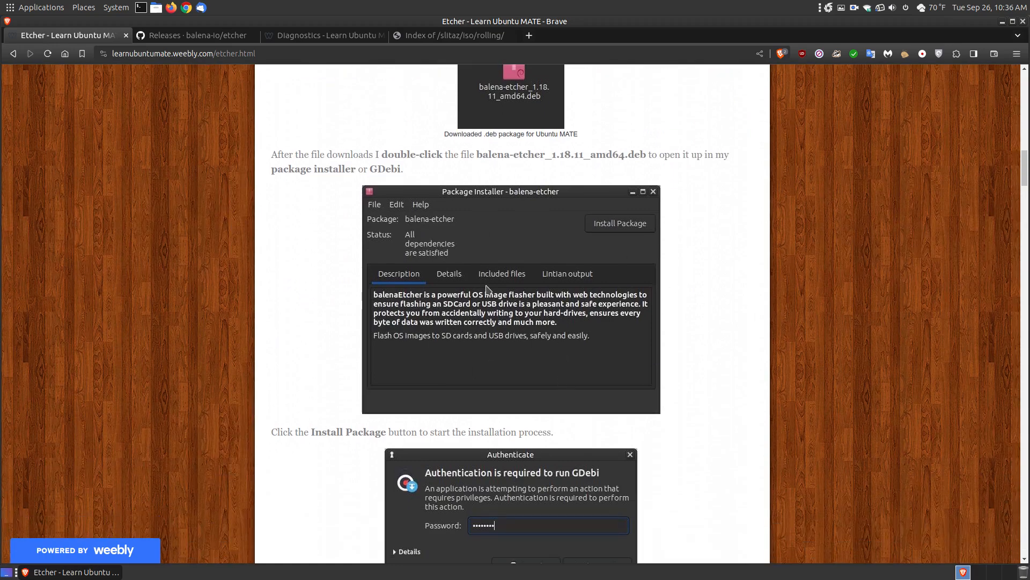
mouse_move(321, 191)
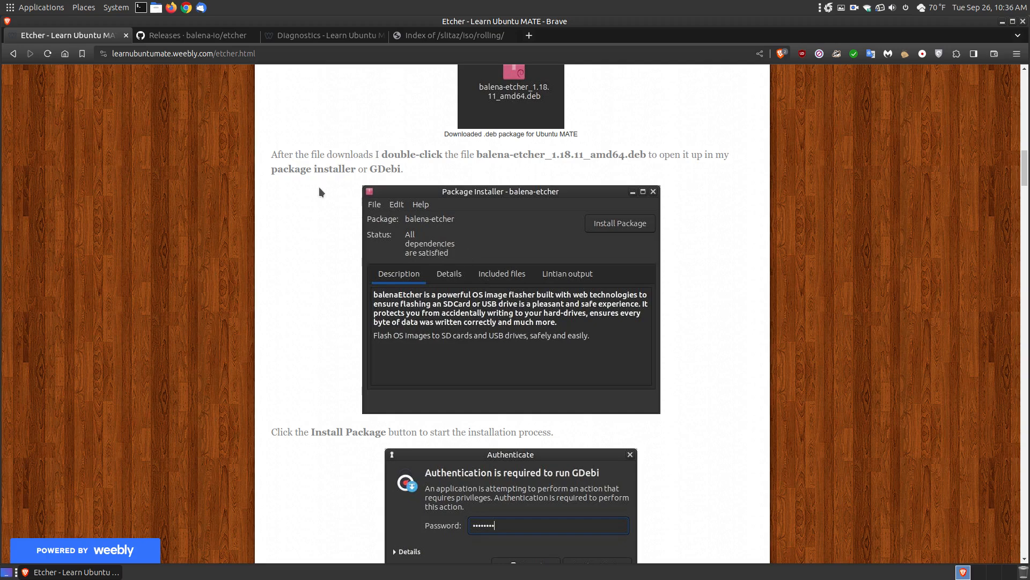
mouse_move(533, 263)
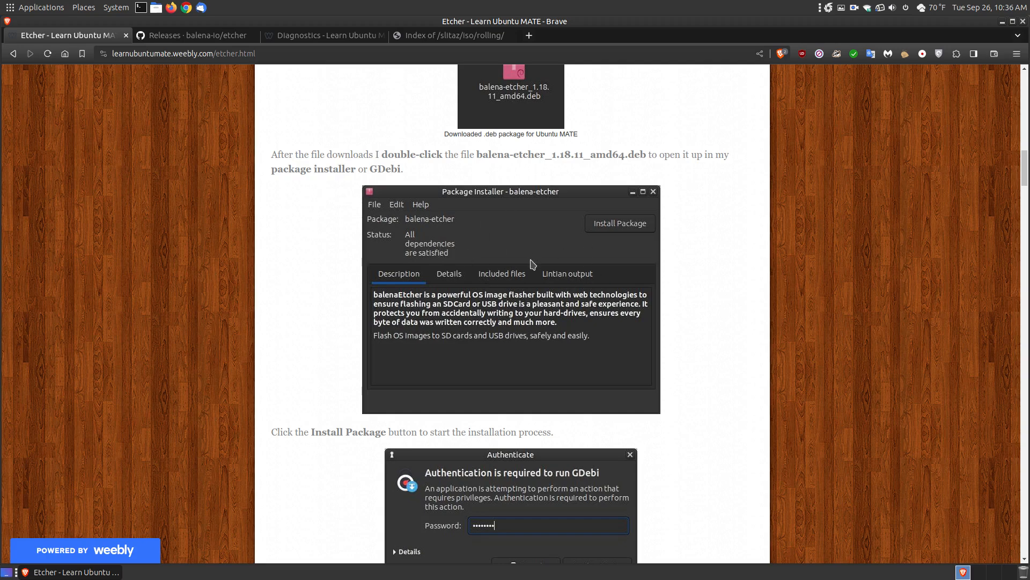
mouse_move(503, 259)
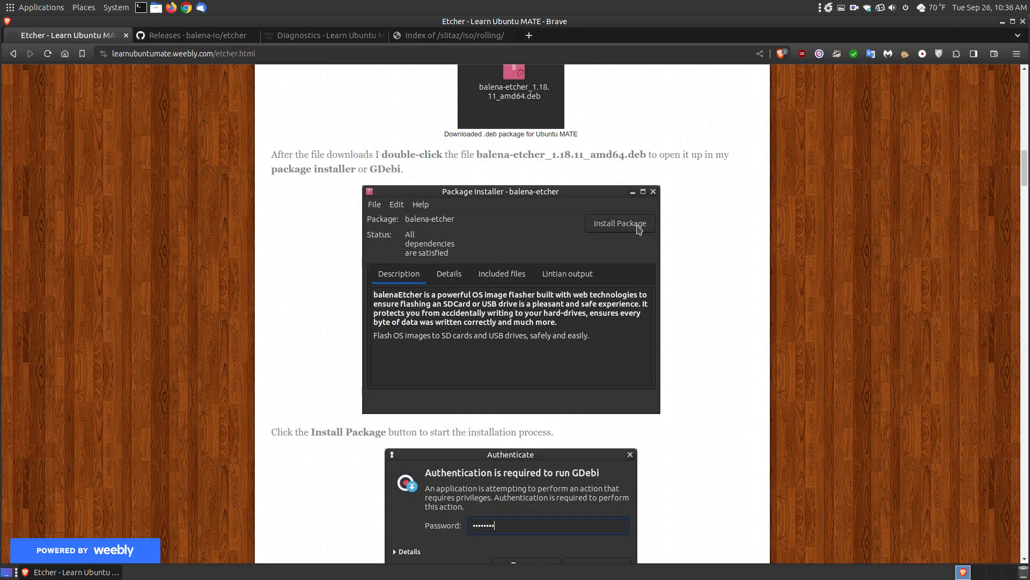
mouse_move(421, 237)
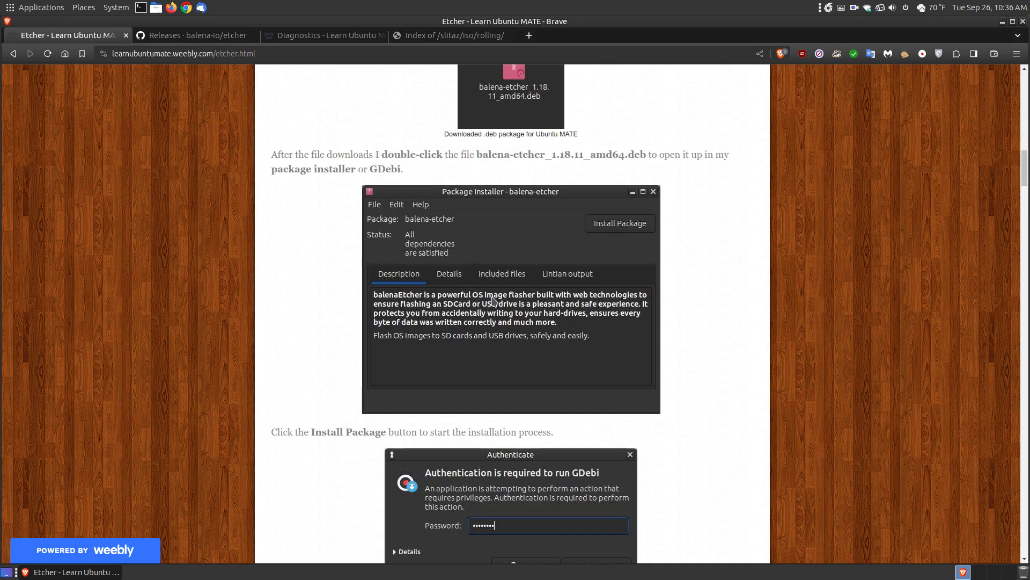
scroll("down", 3)
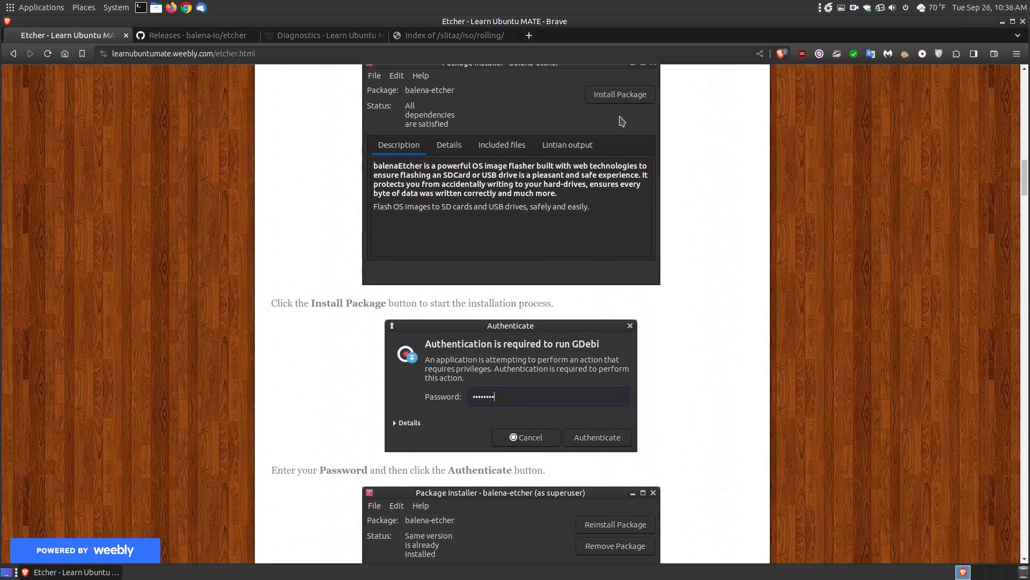
scroll("down", 3)
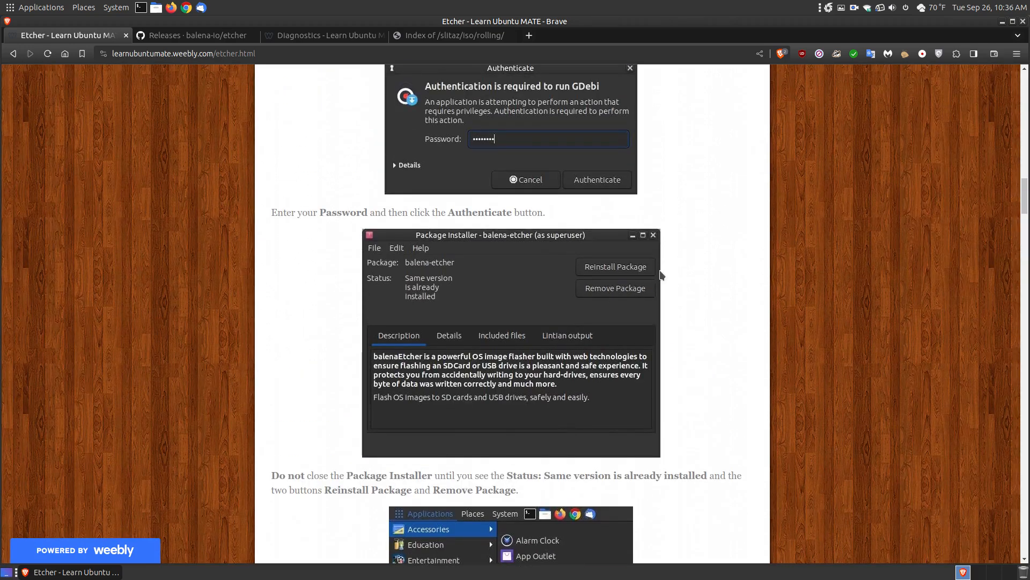
mouse_move(515, 286)
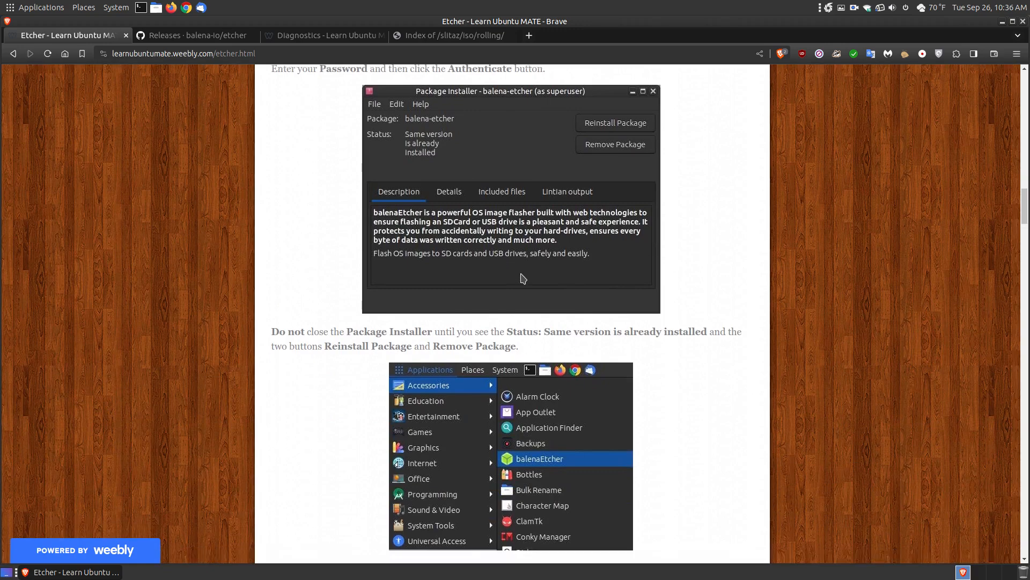
scroll("down", 3)
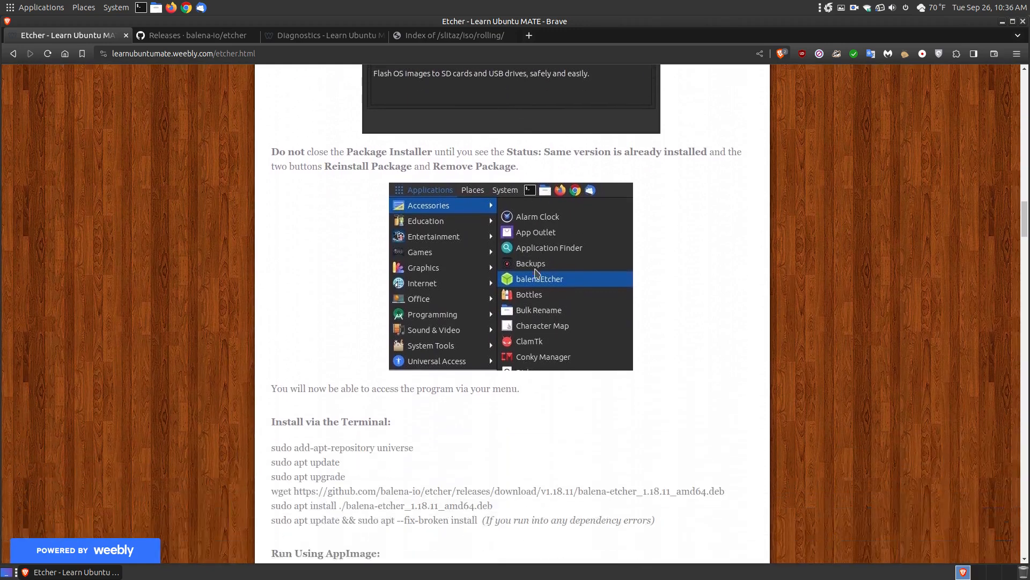
scroll("down", 3)
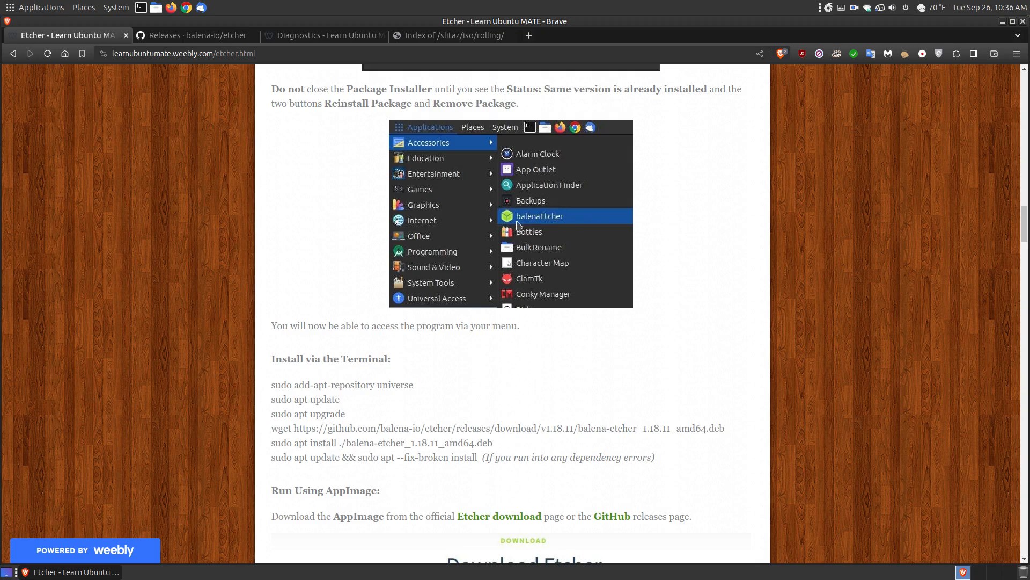
mouse_move(585, 229)
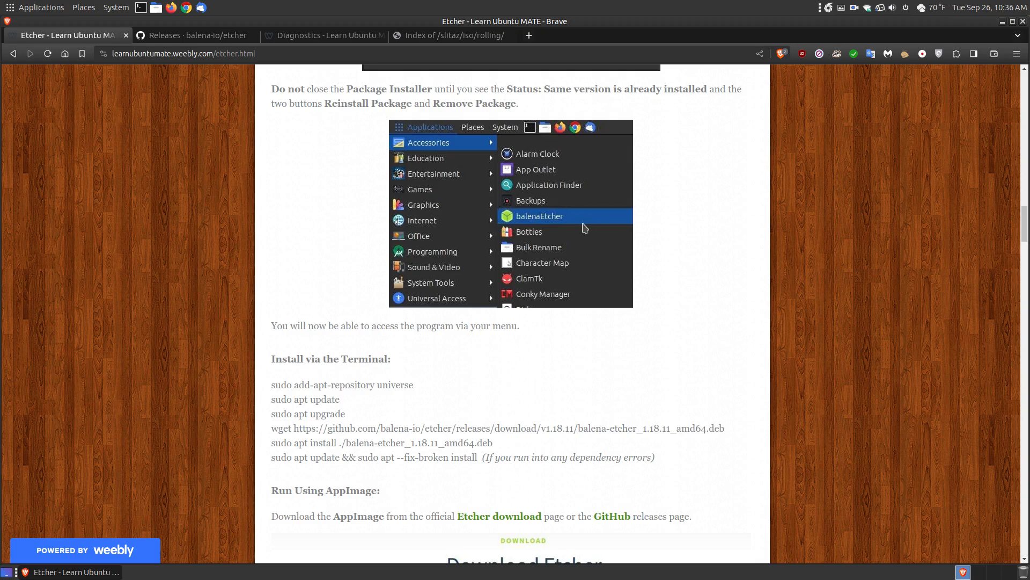
Highlight the wget command in the guide, then switch to the balena-io/etcher releases tab.
scroll("down", 3)
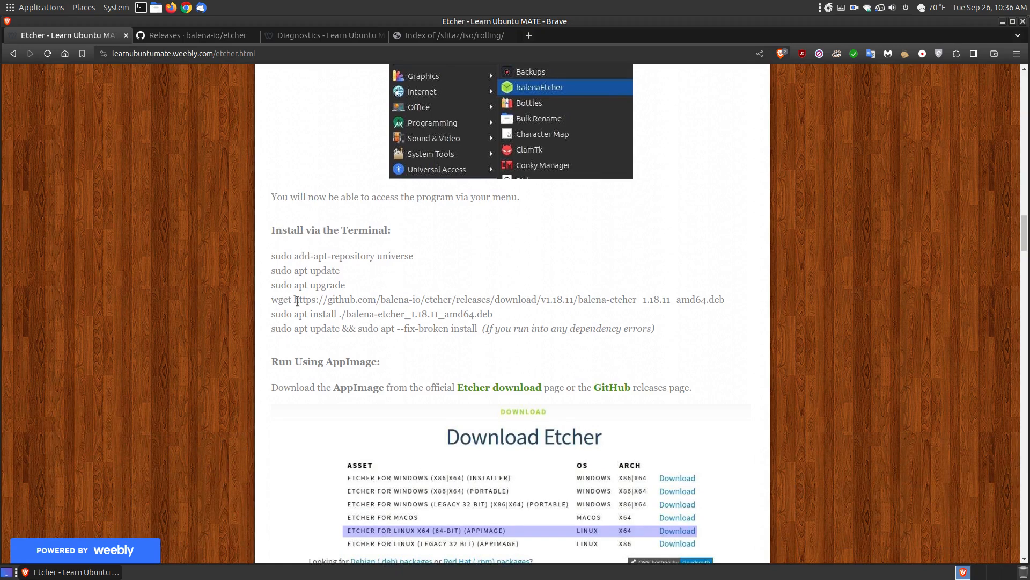
double_click(282, 300)
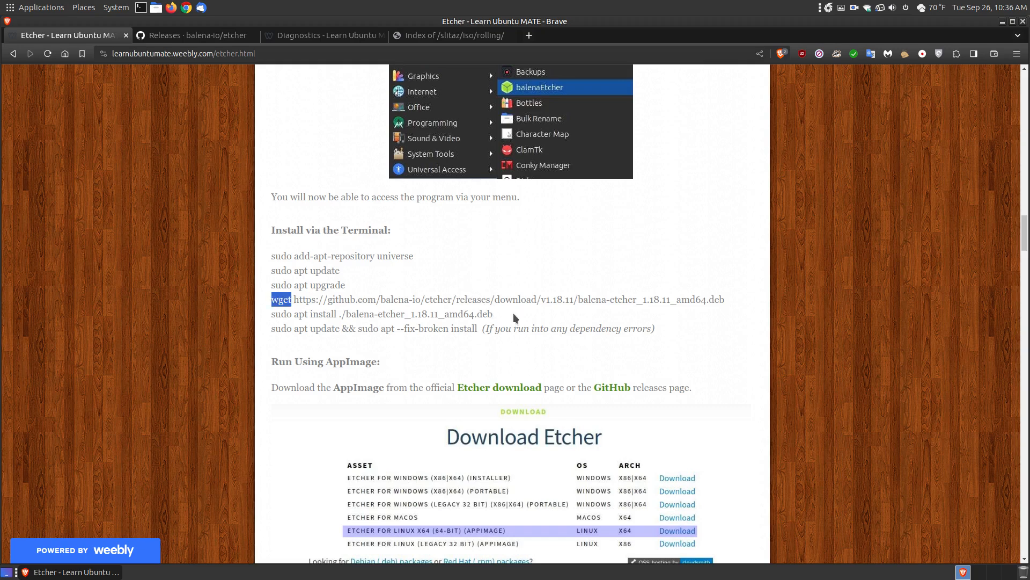
left_click_drag(292, 299, 493, 313)
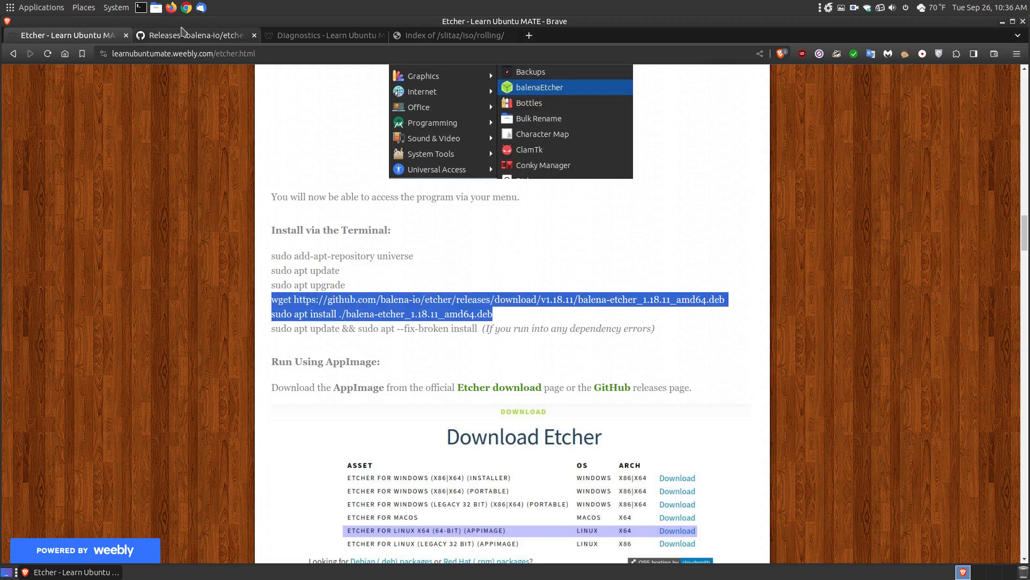
left_click(193, 34)
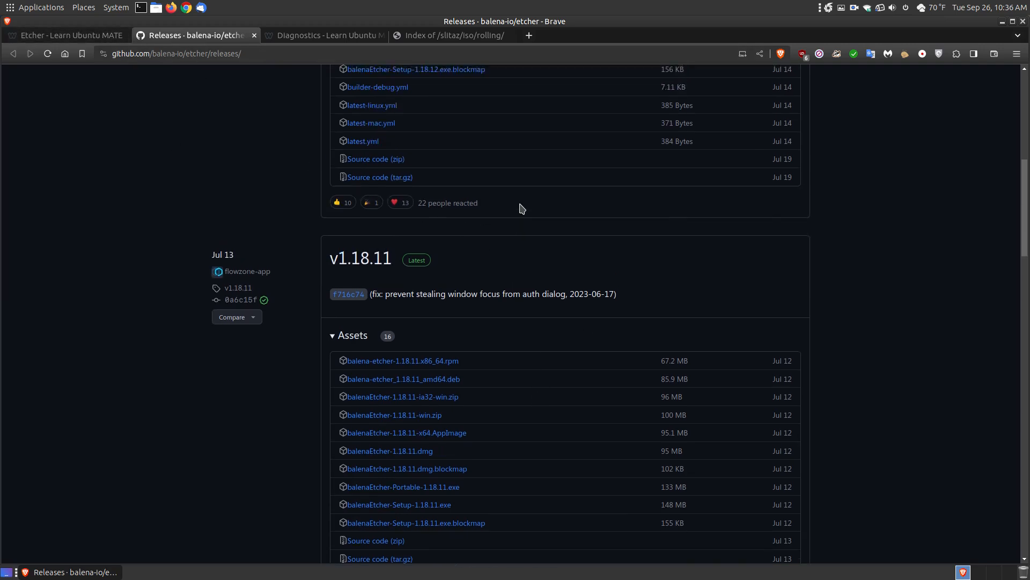
Go back to the top of the releases page and bring up the context menu there.
scroll("up", 3)
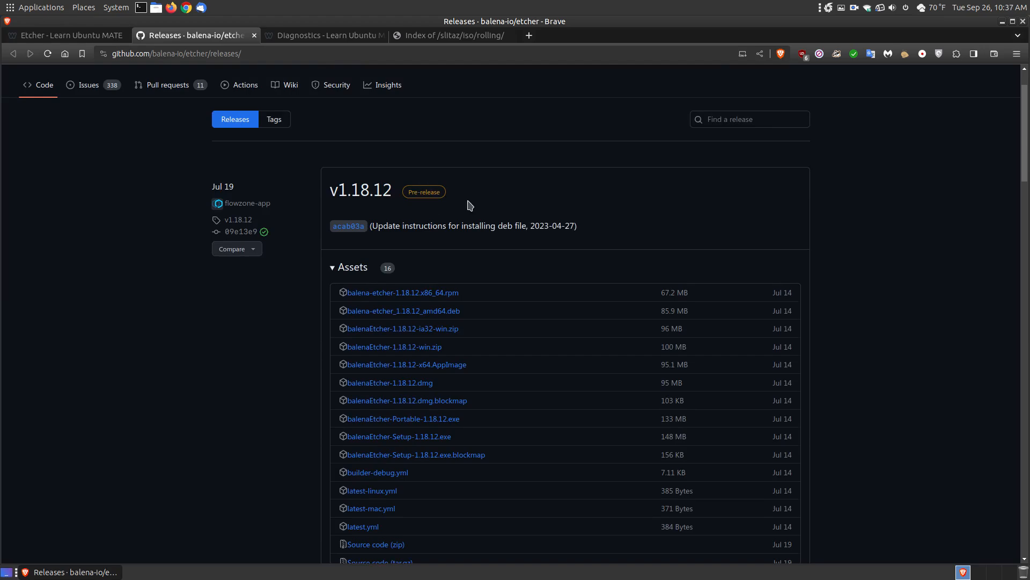
mouse_move(604, 324)
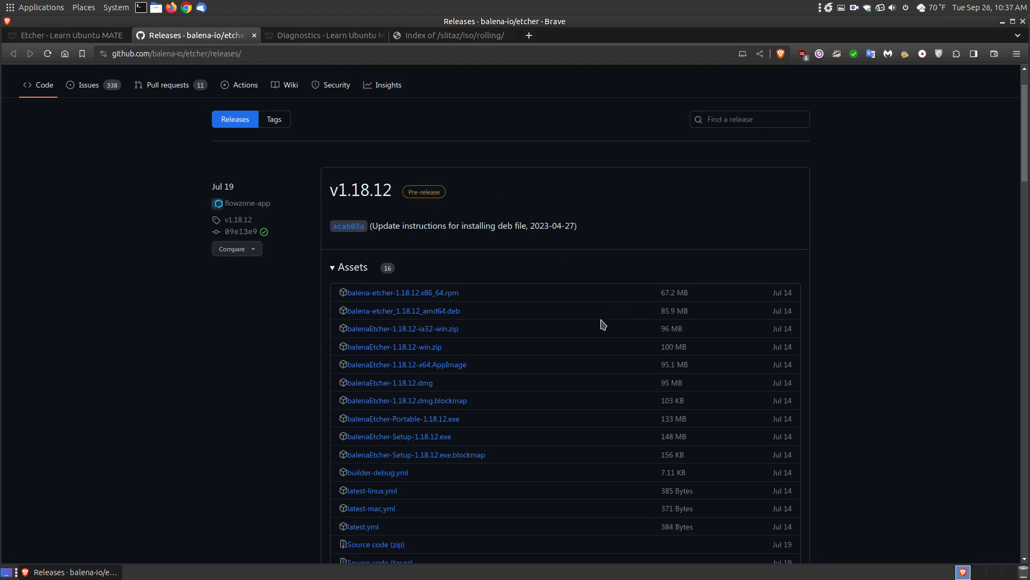
right_click(404, 311)
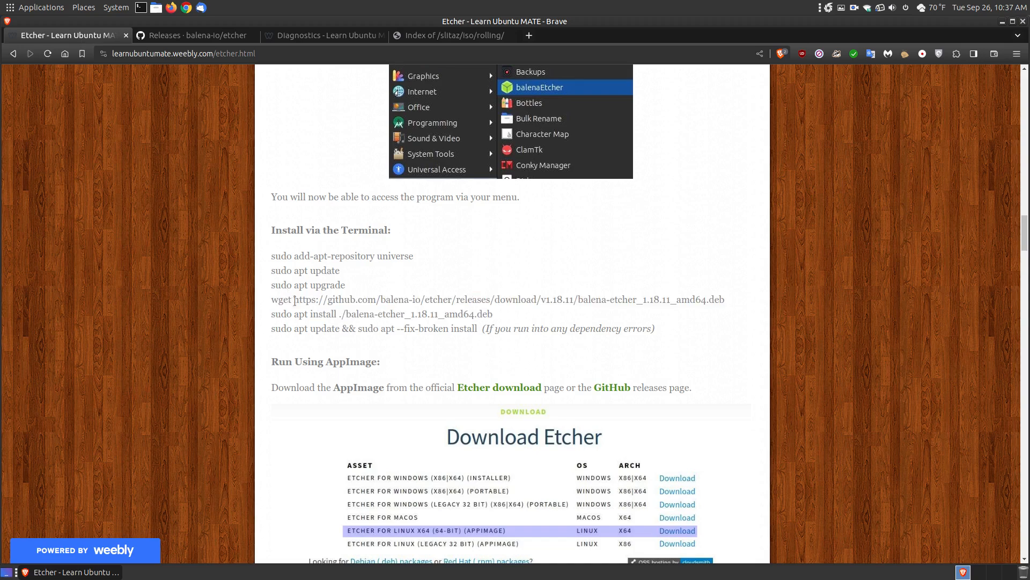
mouse_move(502, 315)
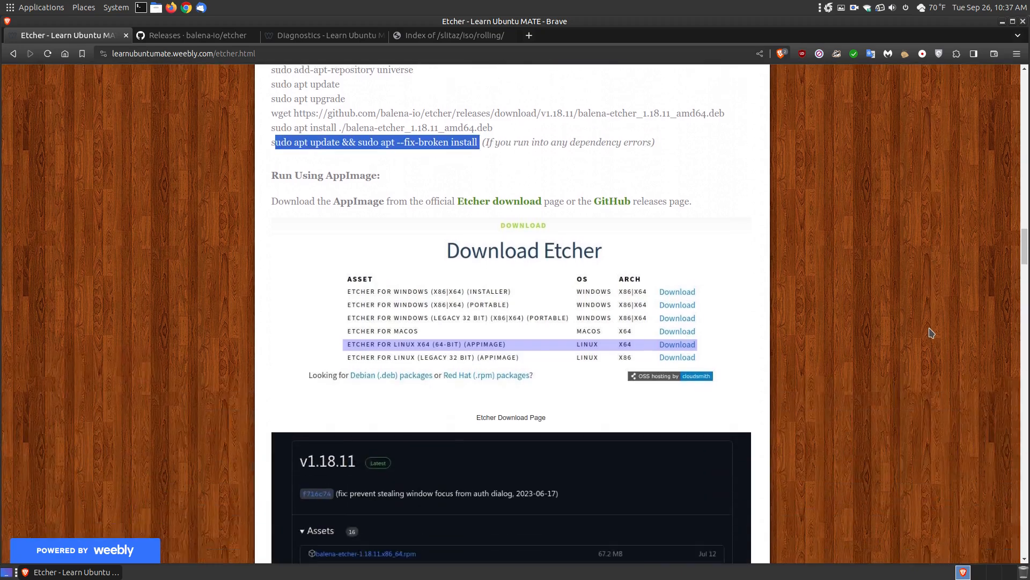
Move down the guide to the Run Using AppImage download table.
scroll("down", 3)
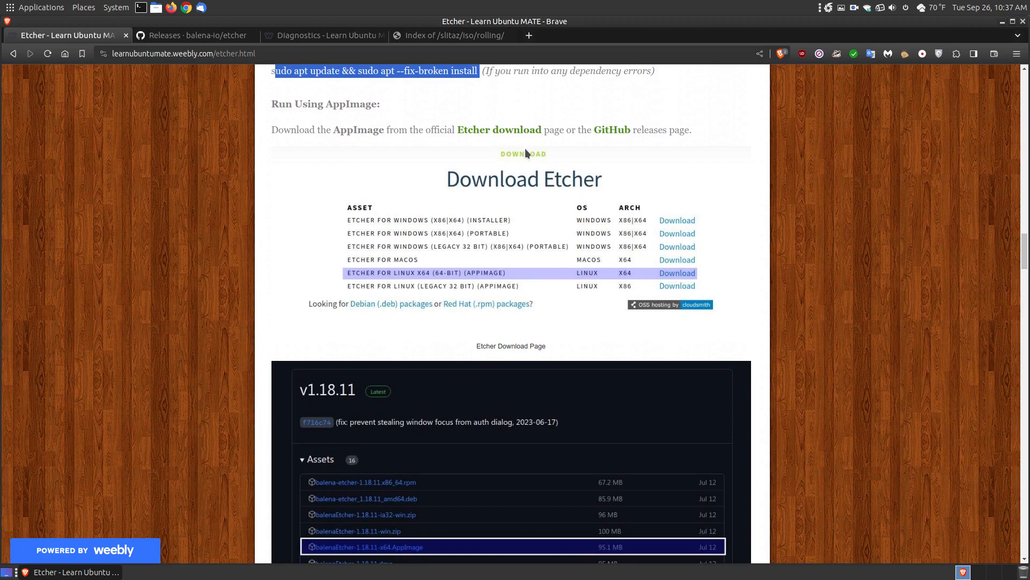
mouse_move(480, 275)
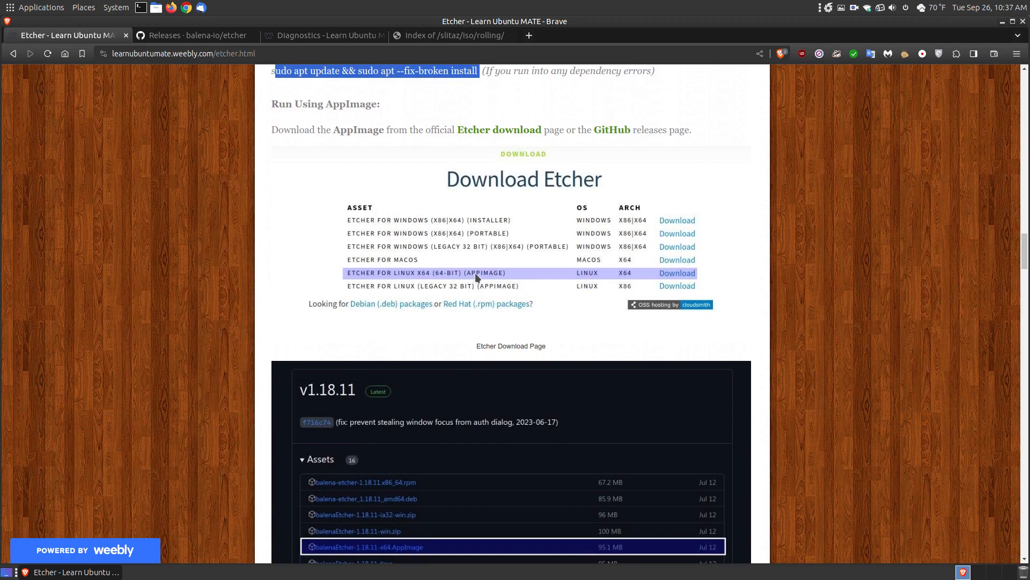
scroll("down", 3)
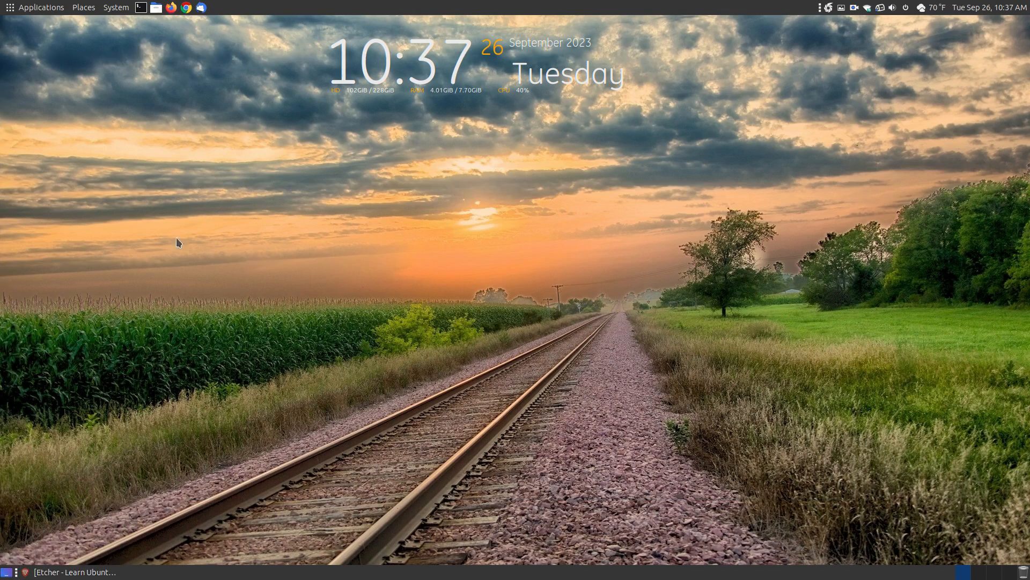
Launch balenaEtcher from the panel and move its window higher on the desktop.
left_click(40, 7)
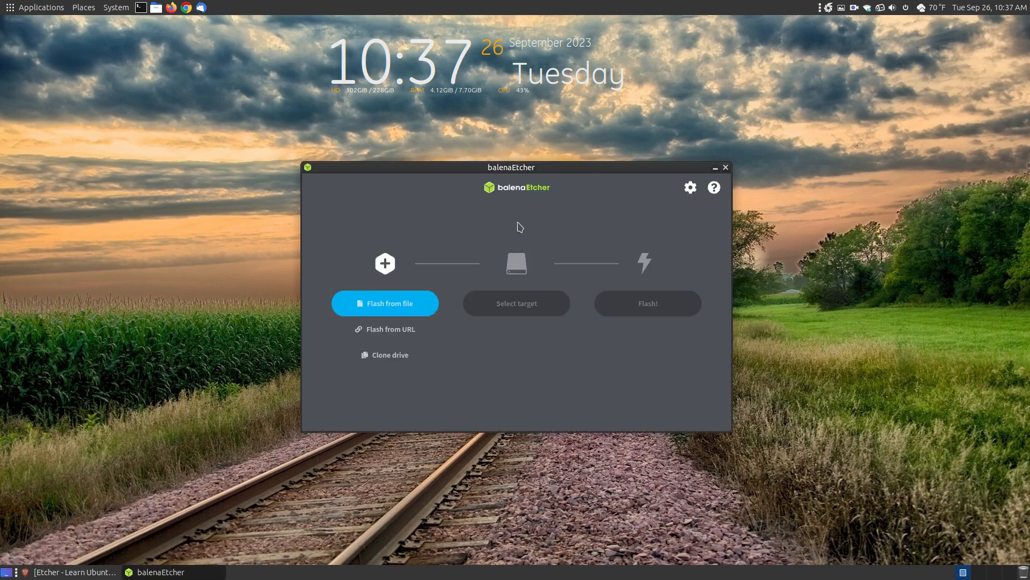
left_click_drag(510, 167, 491, 121)
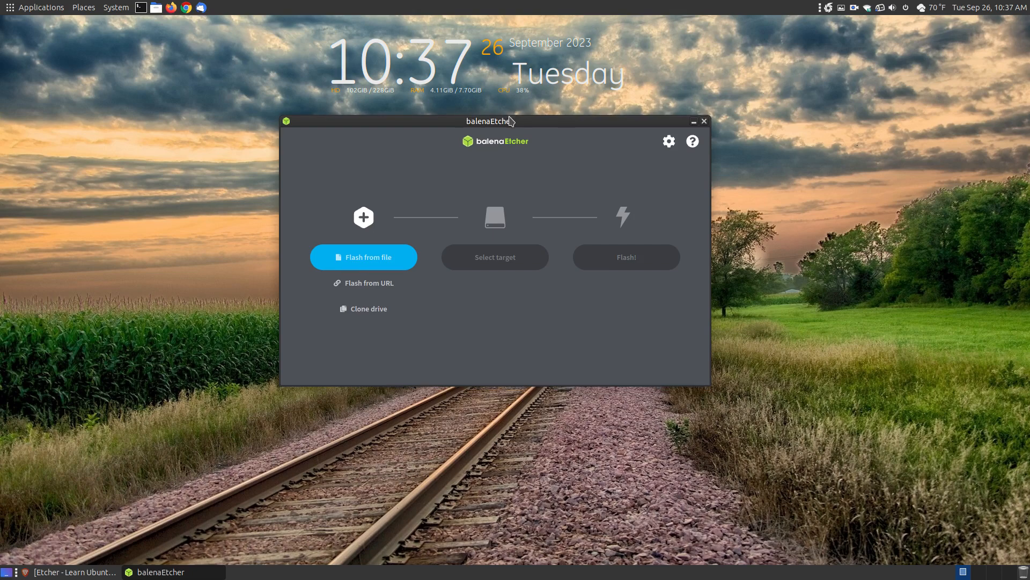
In balenaEtcher Settings, turn off anonymous error and usage reporting.
left_click(669, 141)
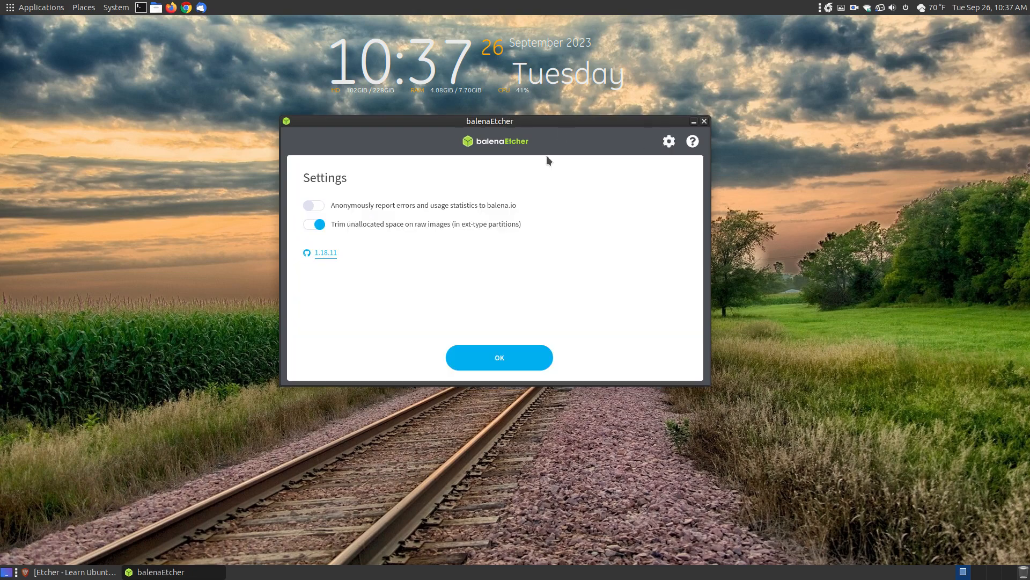
mouse_move(556, 212)
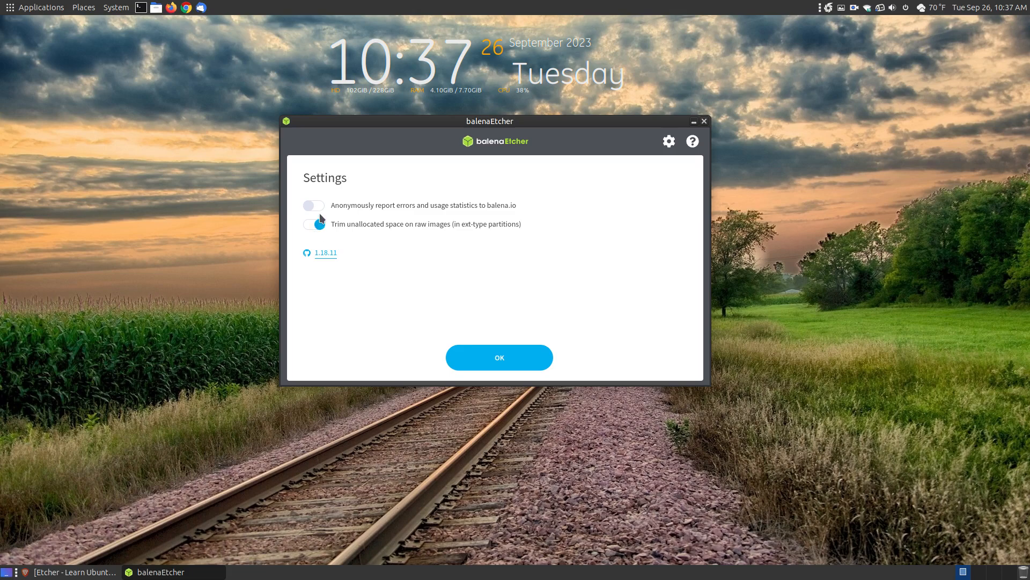
left_click(314, 205)
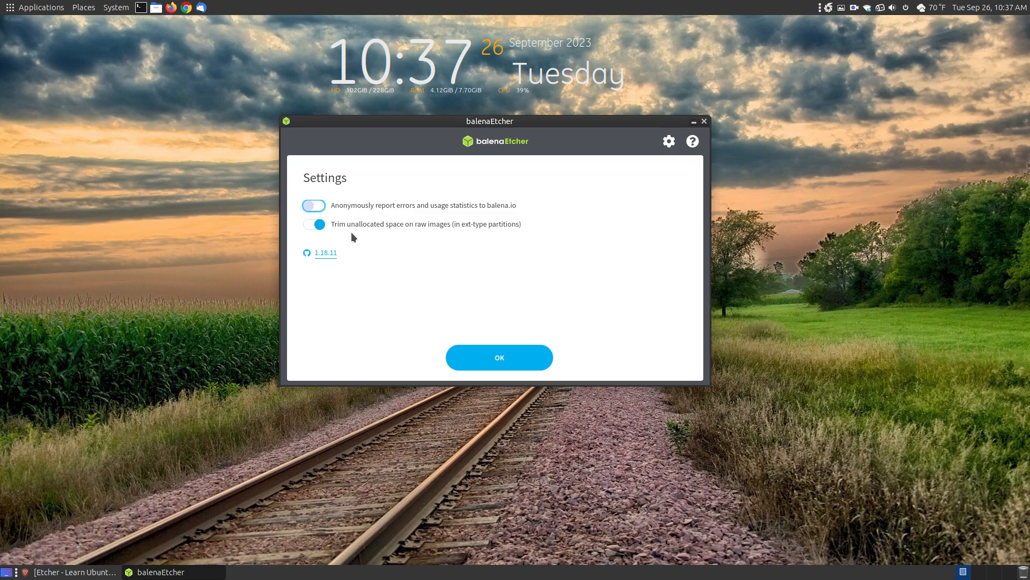
mouse_move(477, 236)
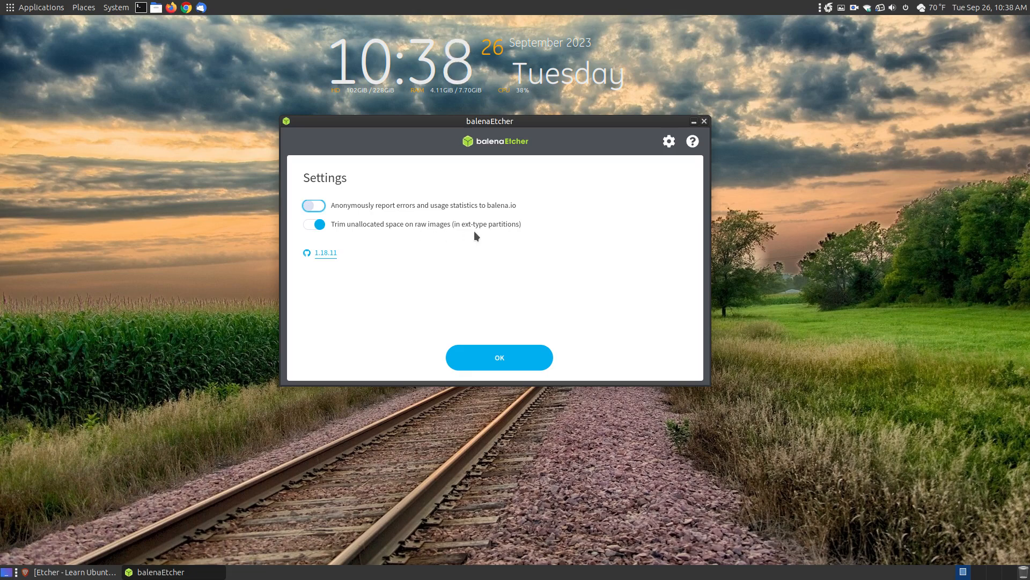
mouse_move(481, 236)
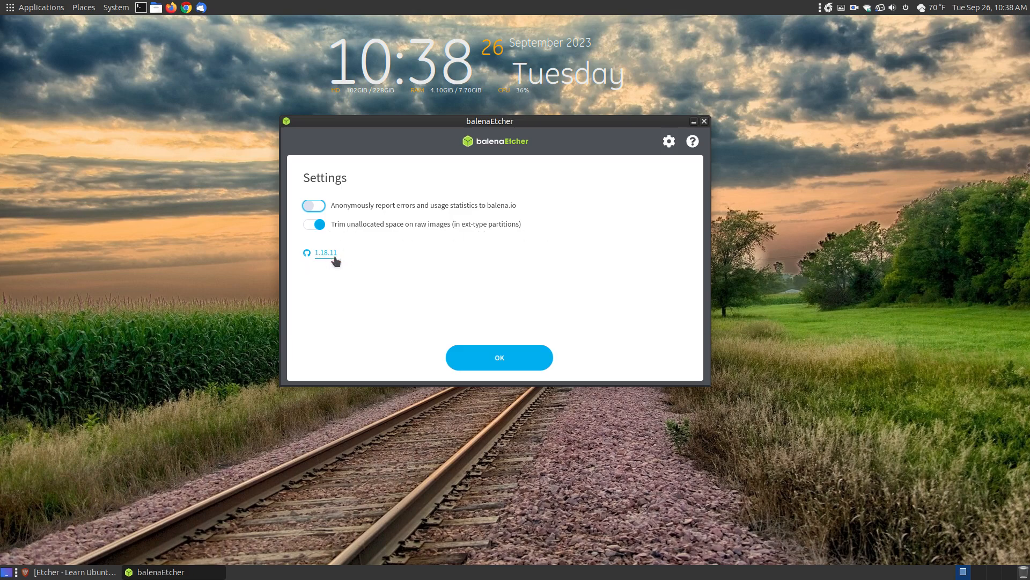
mouse_move(723, 137)
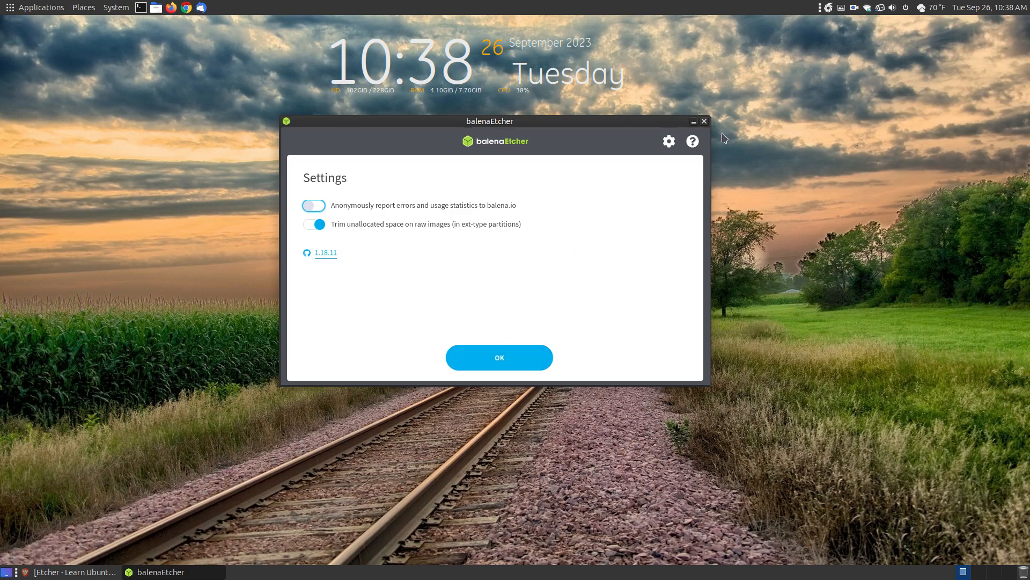
mouse_move(694, 146)
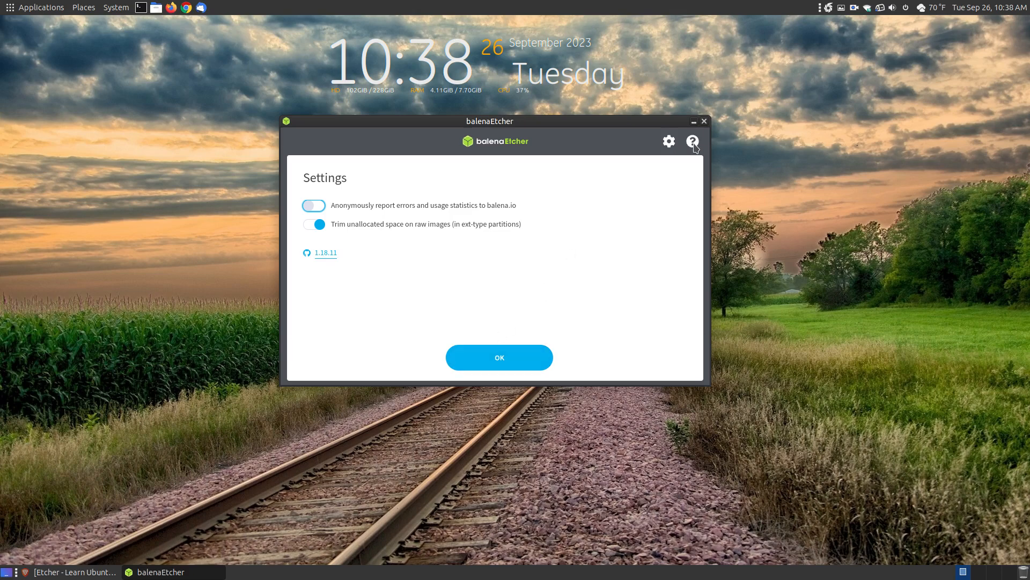
Close Settings with OK to return to the start screen.
left_click(499, 357)
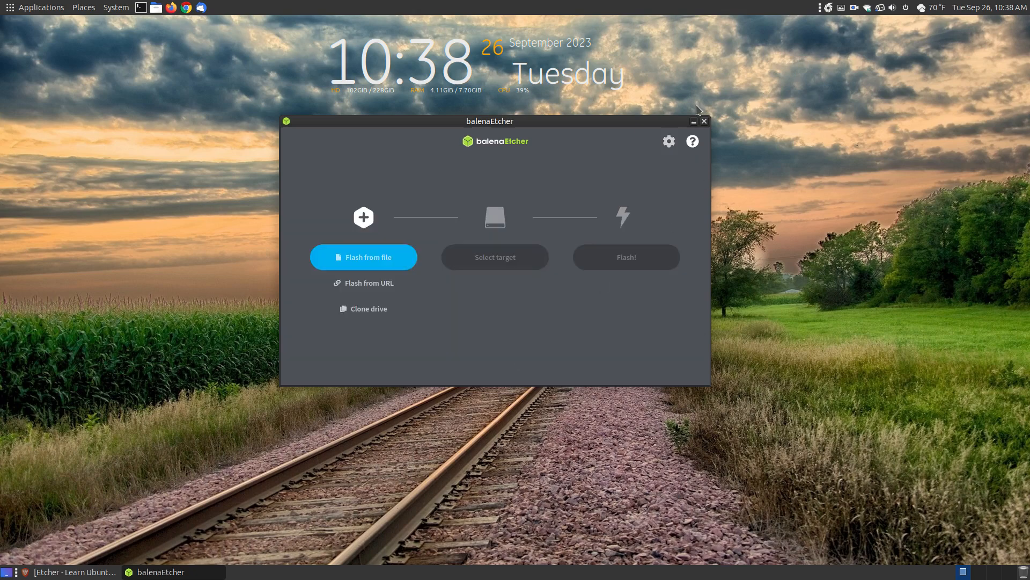
mouse_move(784, 145)
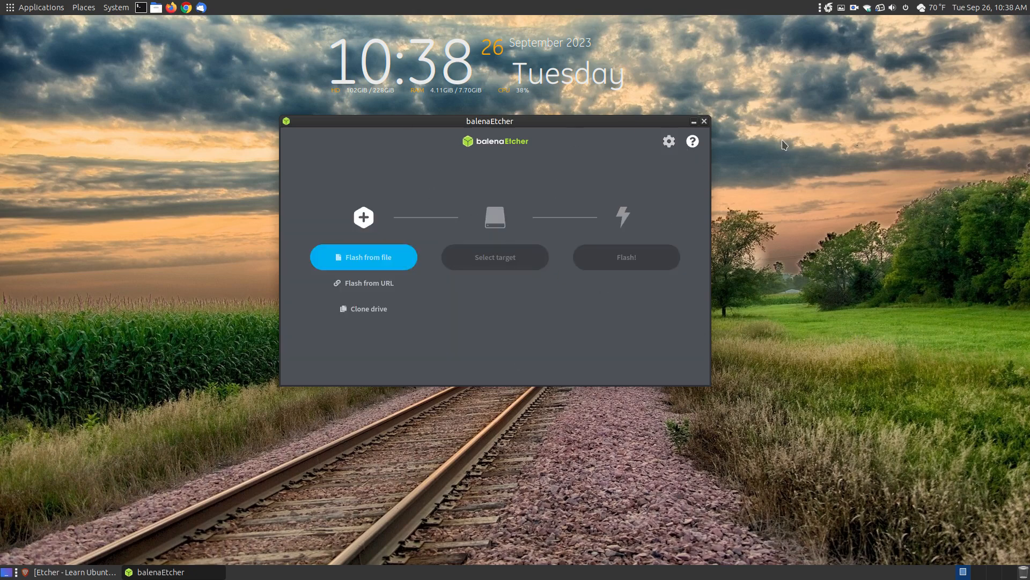
mouse_move(387, 415)
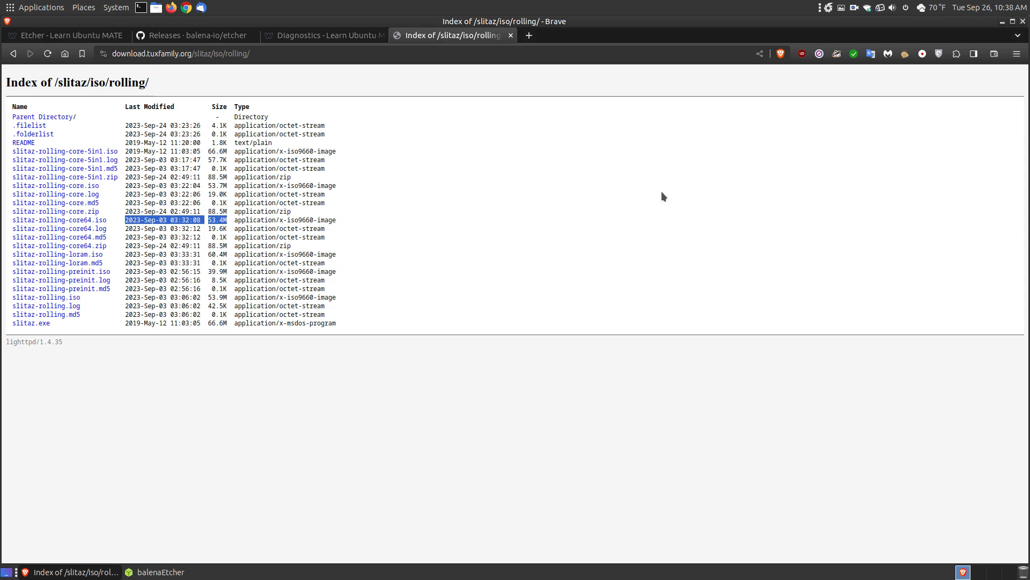
mouse_move(47, 225)
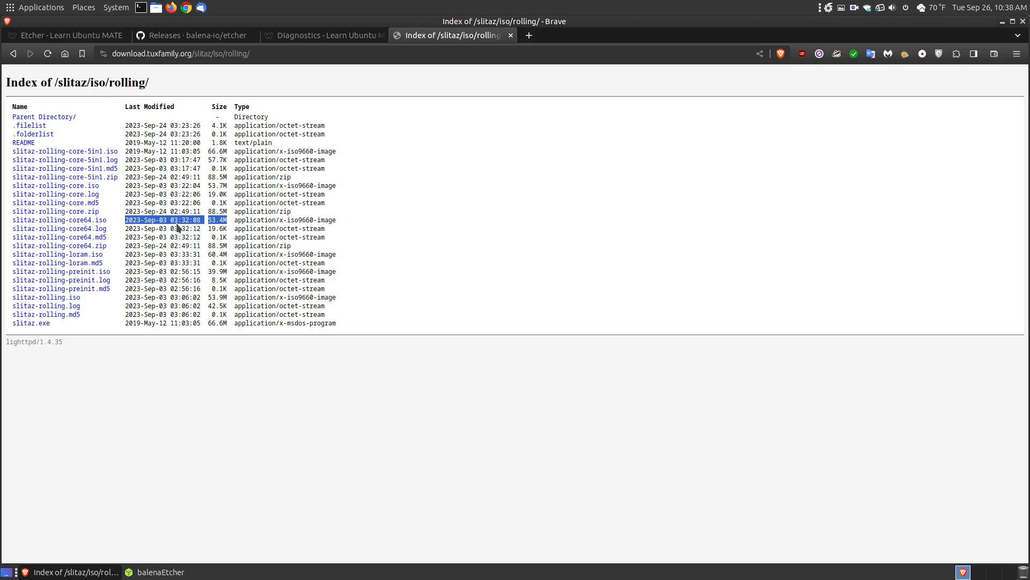
mouse_move(113, 219)
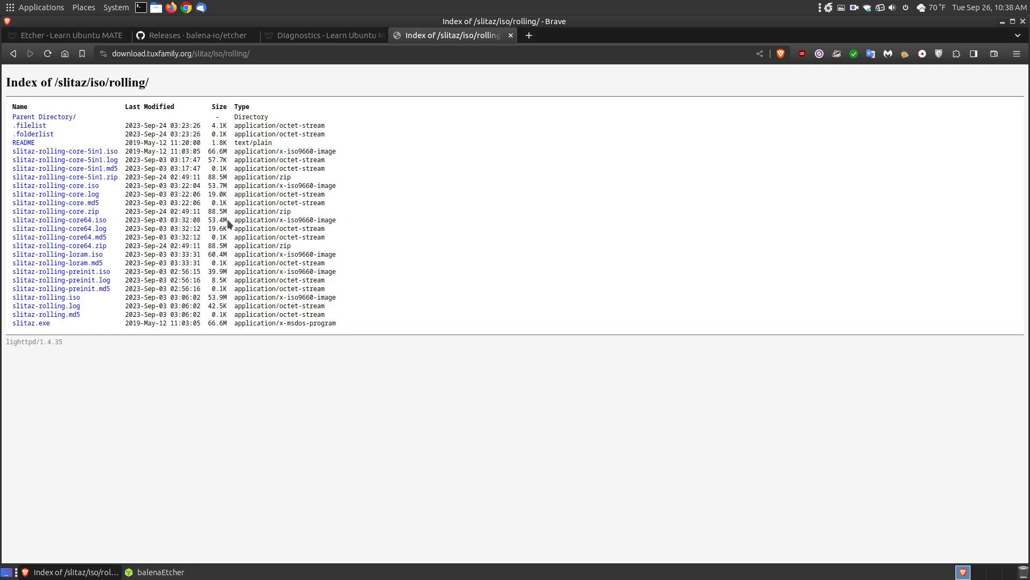
Copy the clean download link for slitaz-rolling-core64.iso from the SliTaz rolling index.
double_click(215, 219)
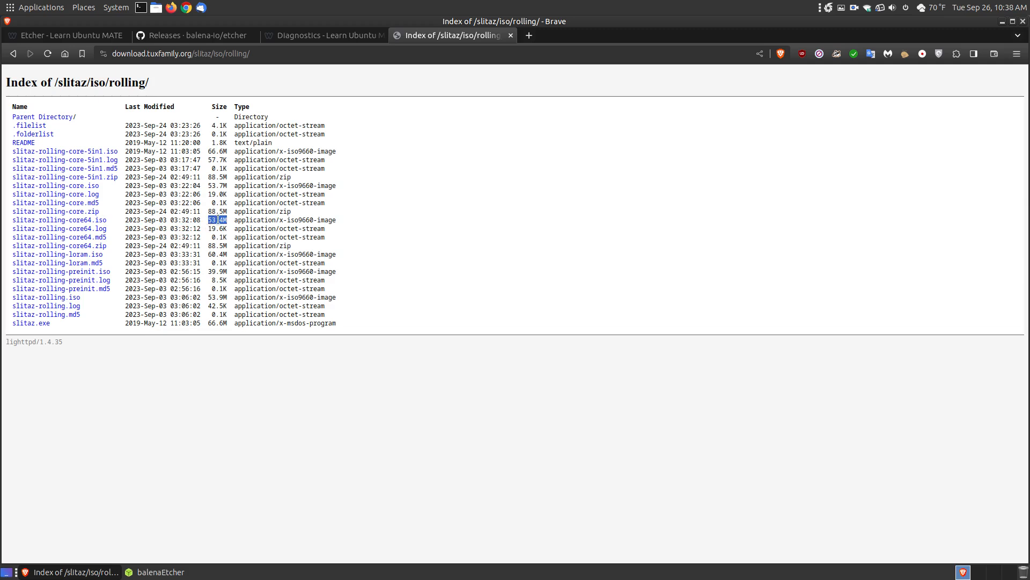
mouse_move(124, 228)
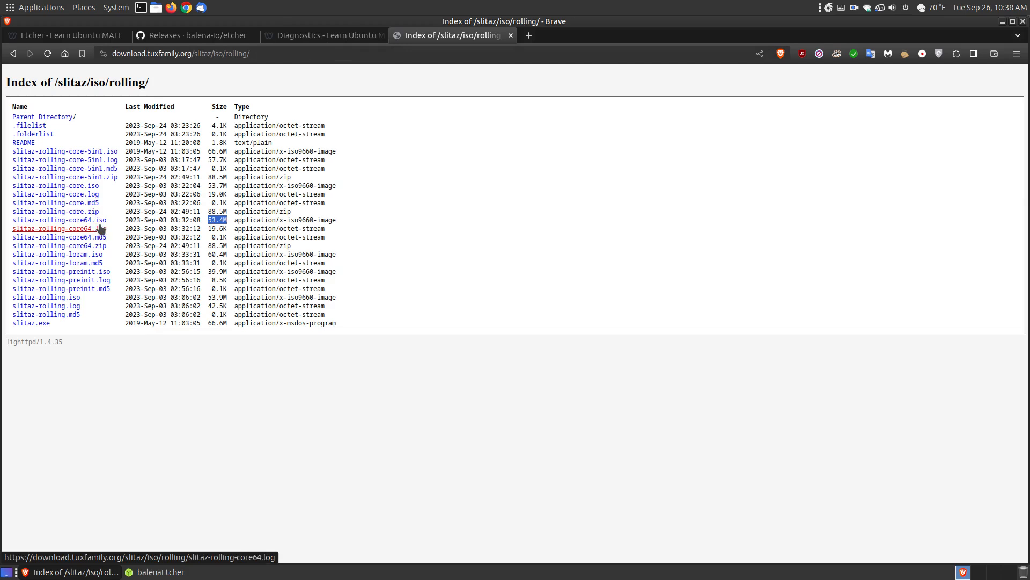
right_click(43, 229)
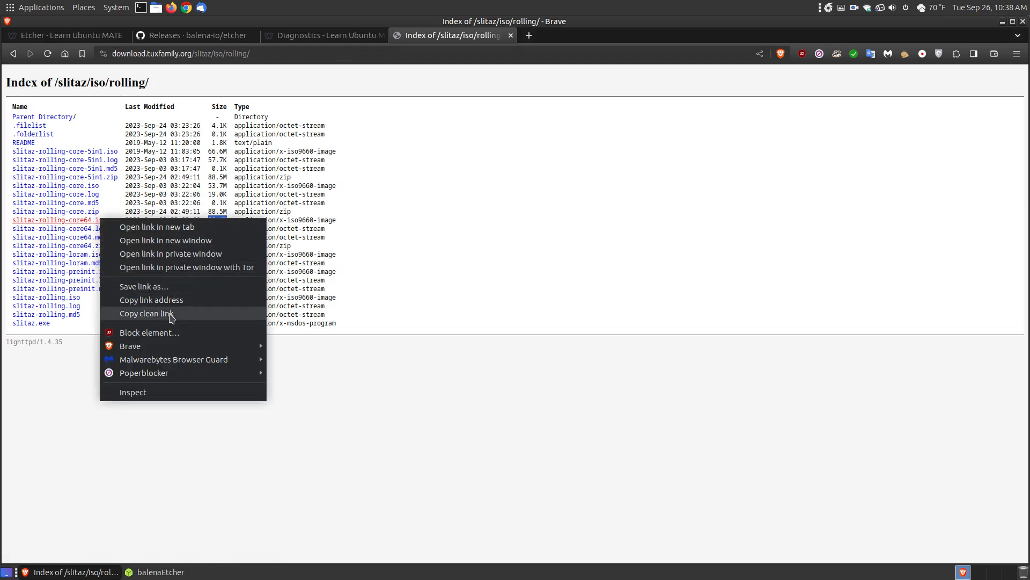
left_click(146, 313)
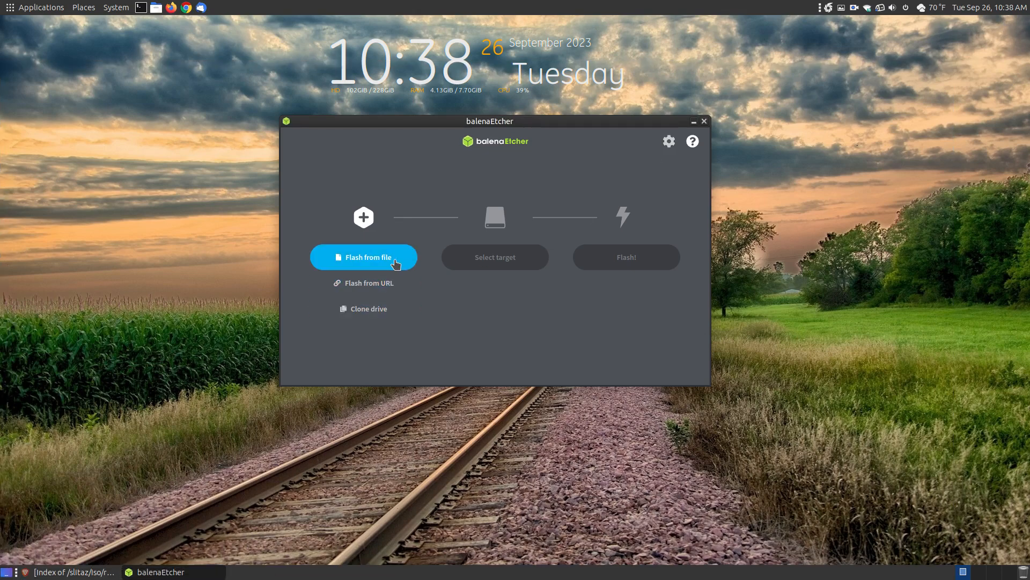
Bring up Etcher's image URL dialog, then close Etcher without entering a URL.
left_click(369, 283)
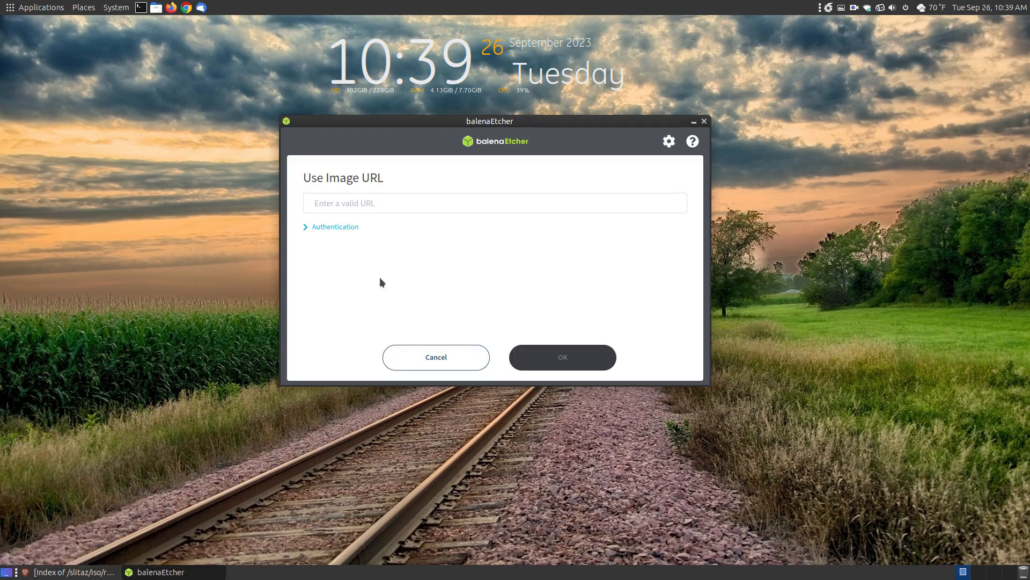
left_click(369, 203)
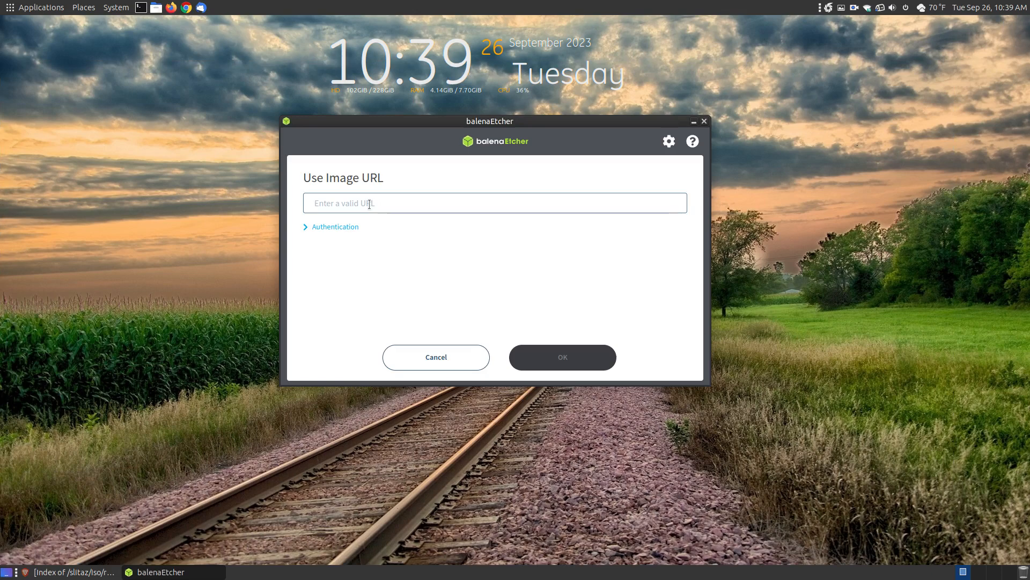
mouse_move(600, 152)
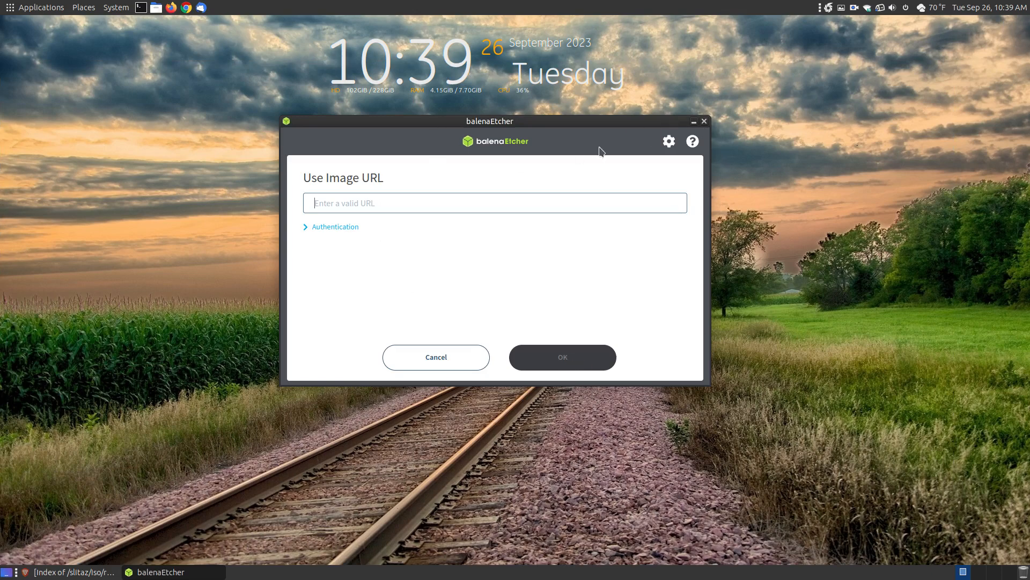
left_click(436, 358)
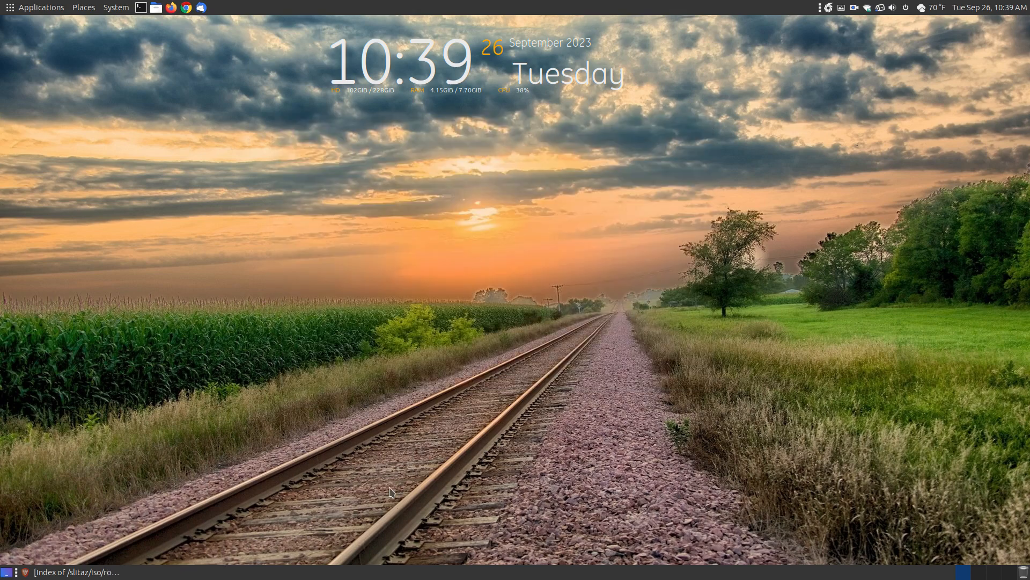
Relaunch balenaEtcher from Applications > Accessories onto its start screen.
left_click(39, 6)
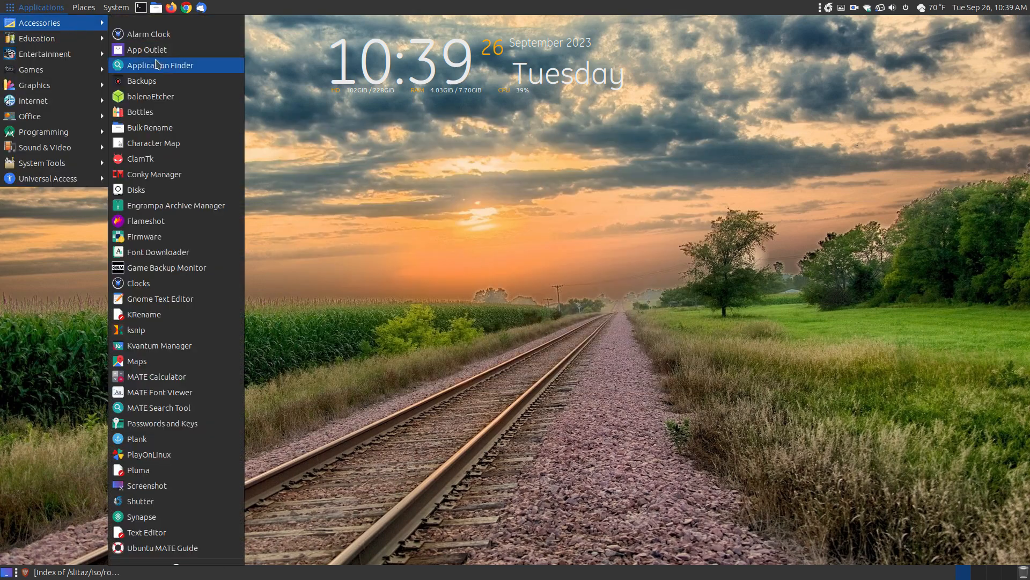
left_click(496, 256)
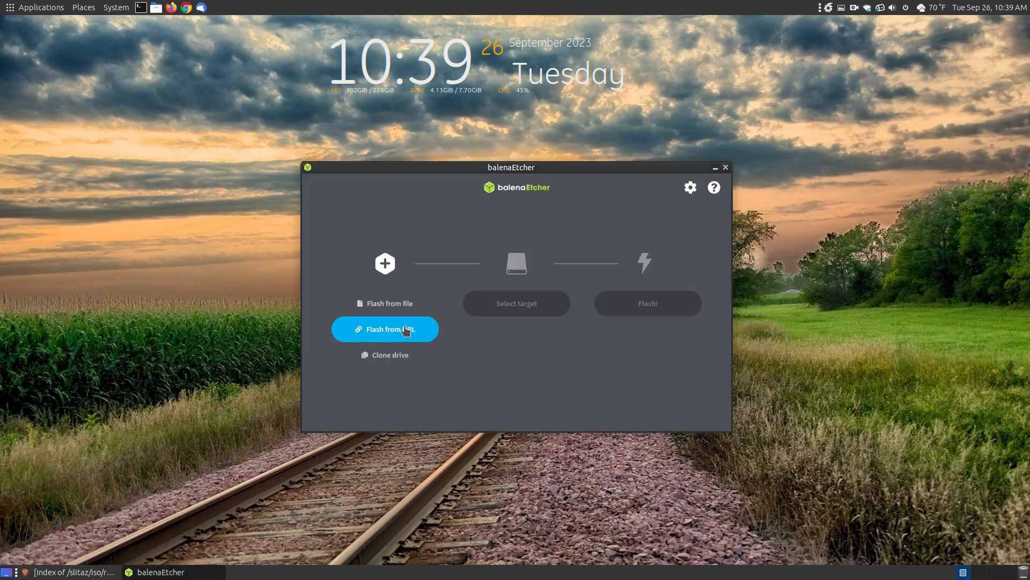
mouse_move(399, 358)
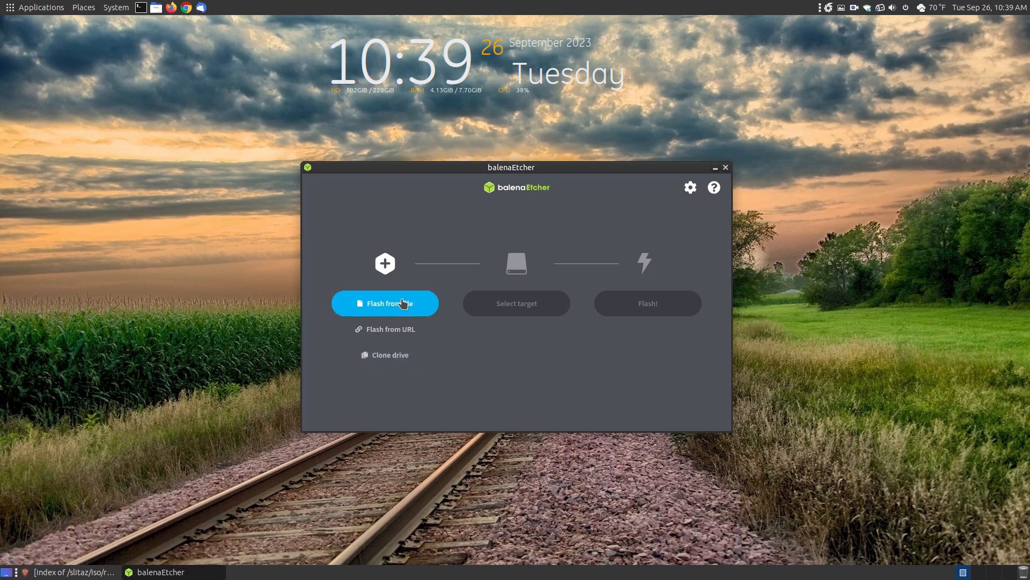
Load slitaz-rolling-core64.iso (55.8 MB) from Downloads/ISOs as the source image.
left_click(384, 303)
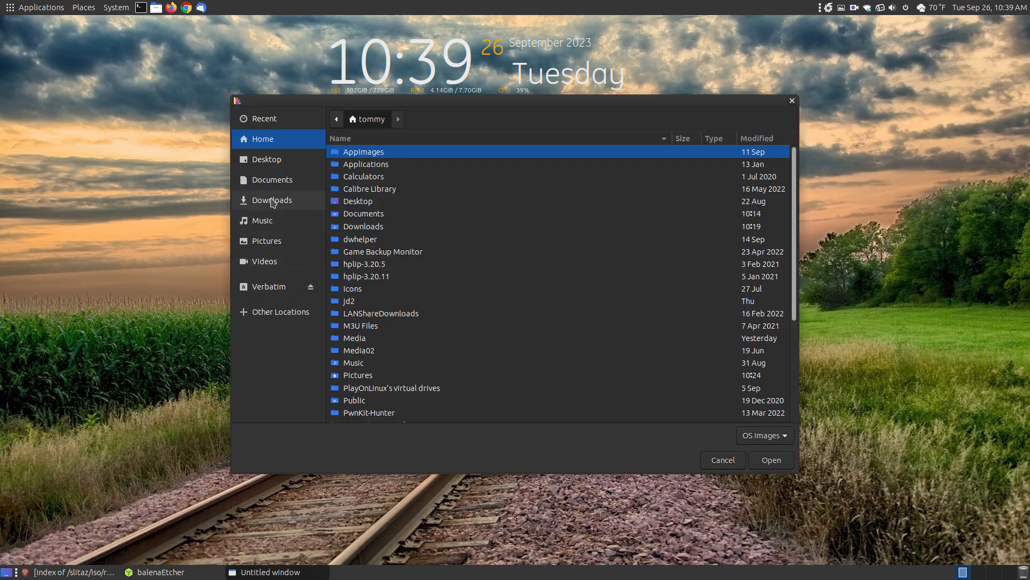
left_click(271, 199)
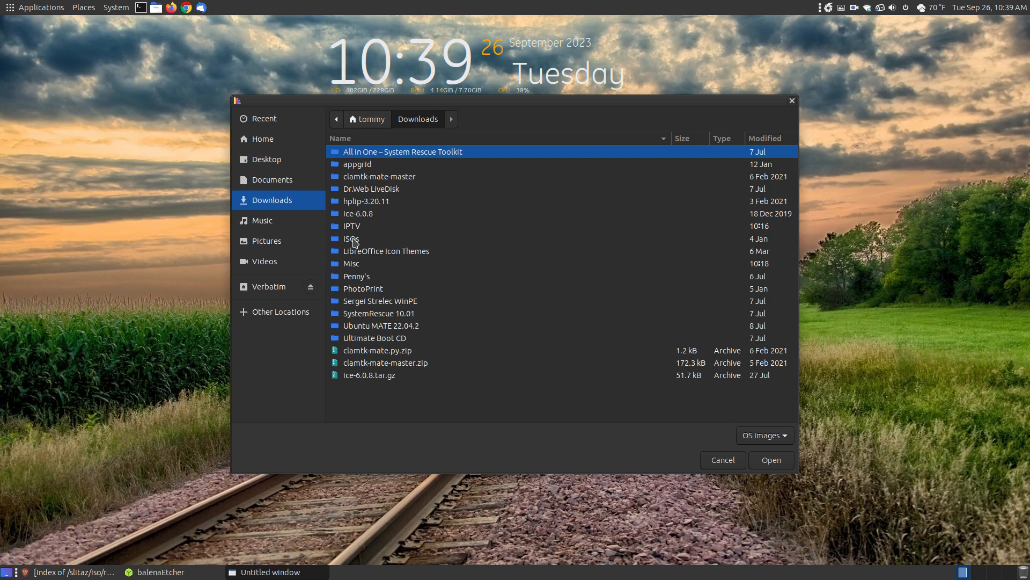
double_click(352, 238)
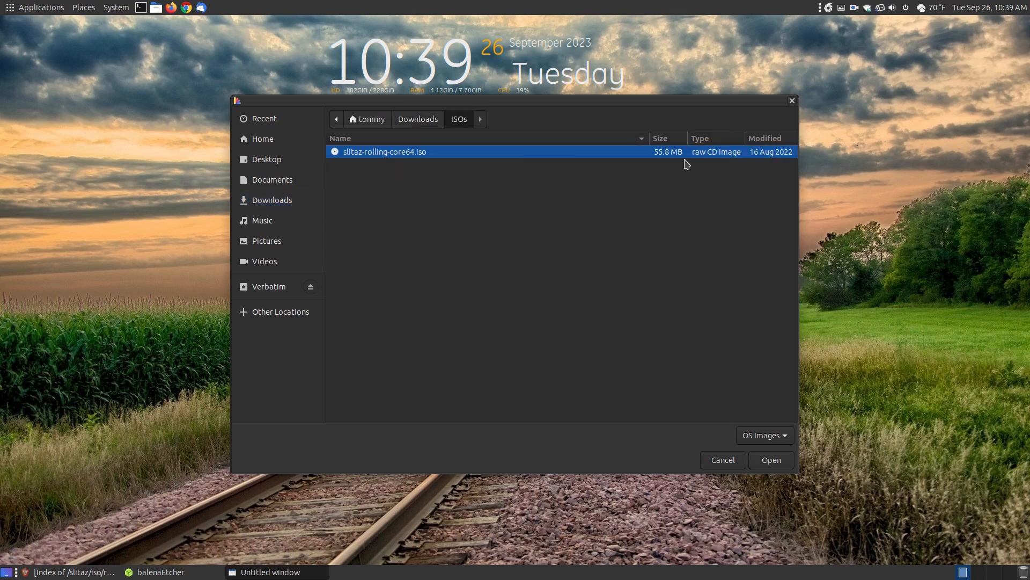
mouse_move(660, 307)
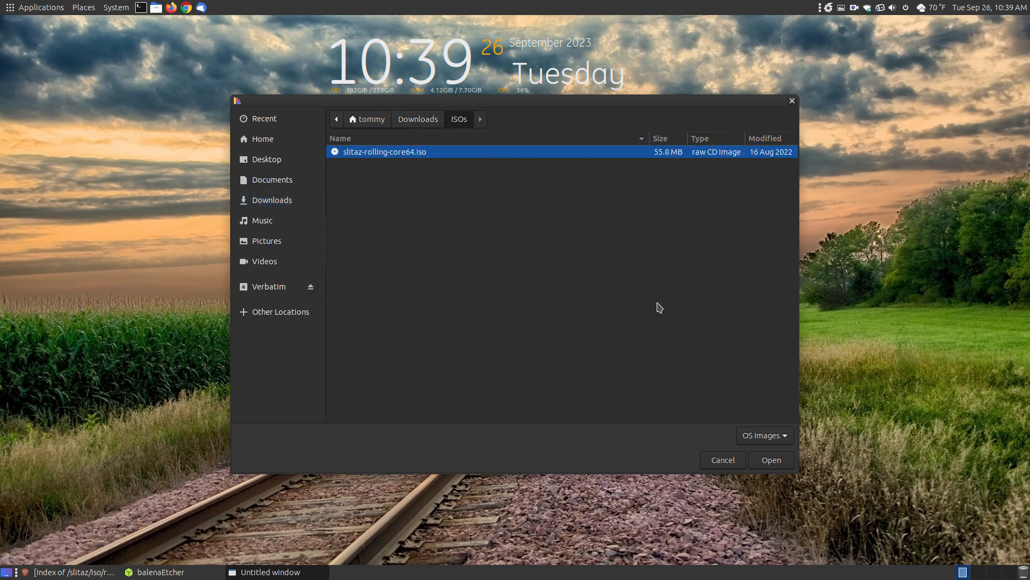
left_click(771, 459)
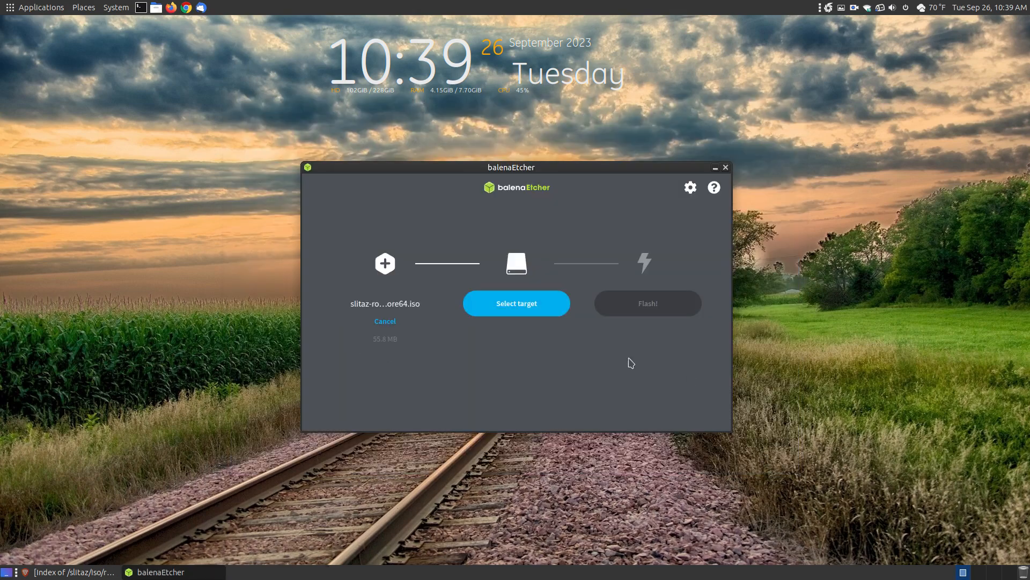
mouse_move(524, 314)
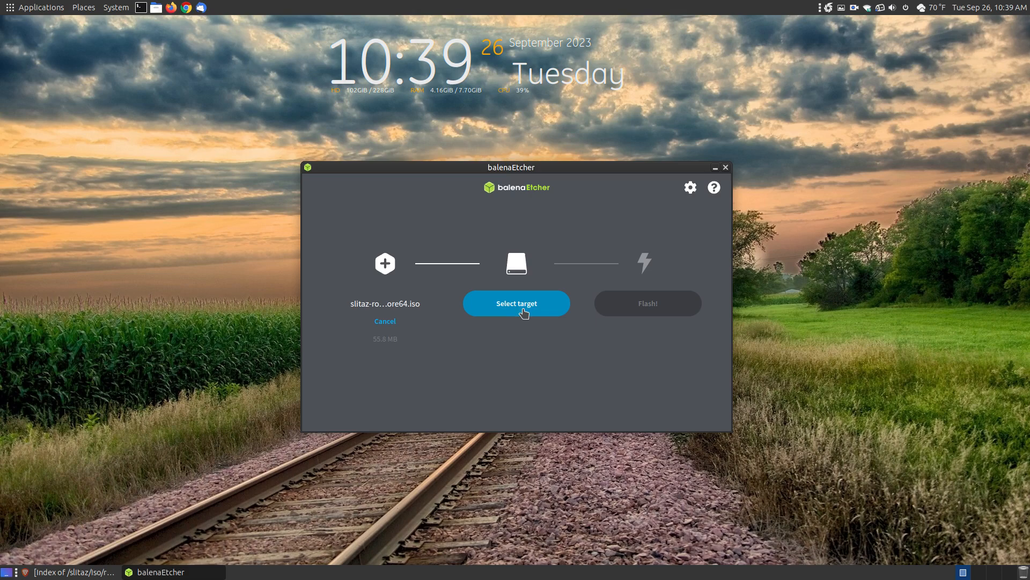
Select the 2 GB Verbatim STORE N GO drive as the flash target.
left_click(516, 303)
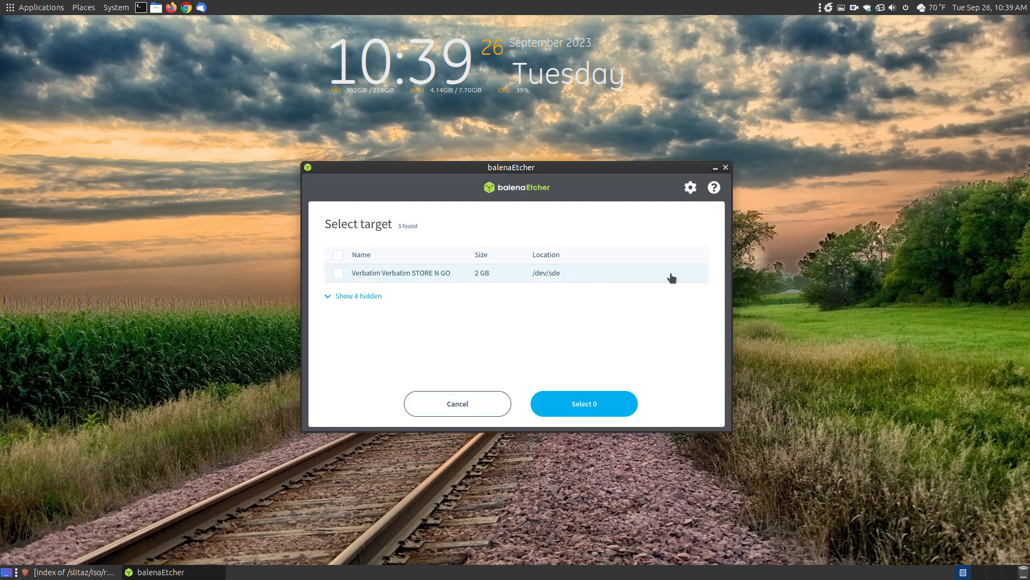
mouse_move(487, 282)
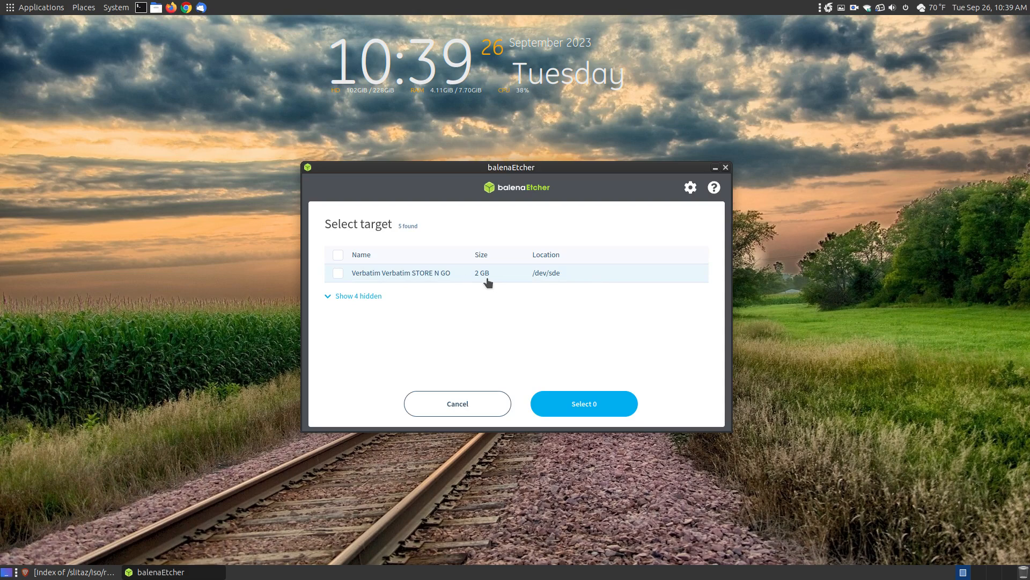
mouse_move(376, 275)
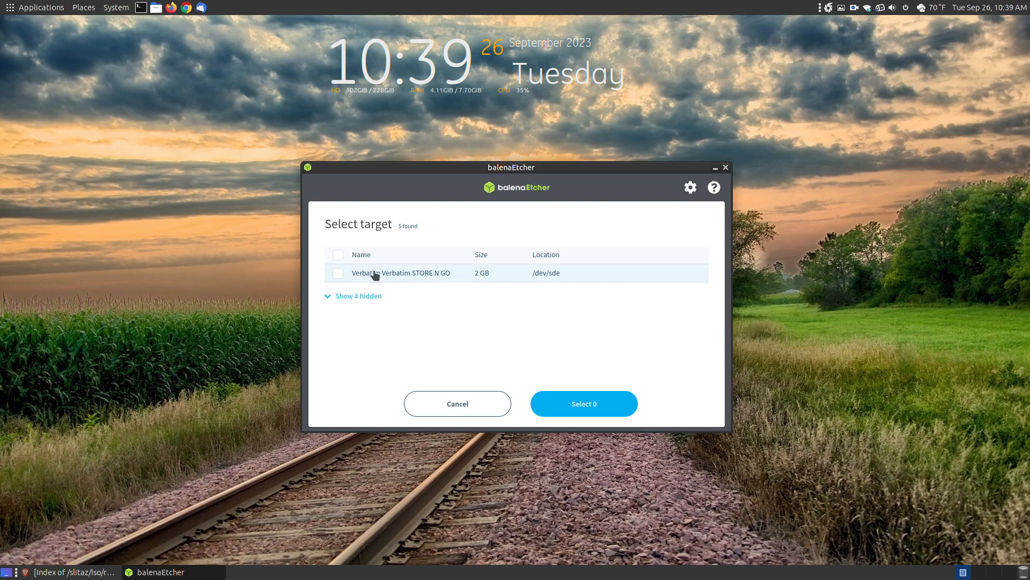
left_click(337, 273)
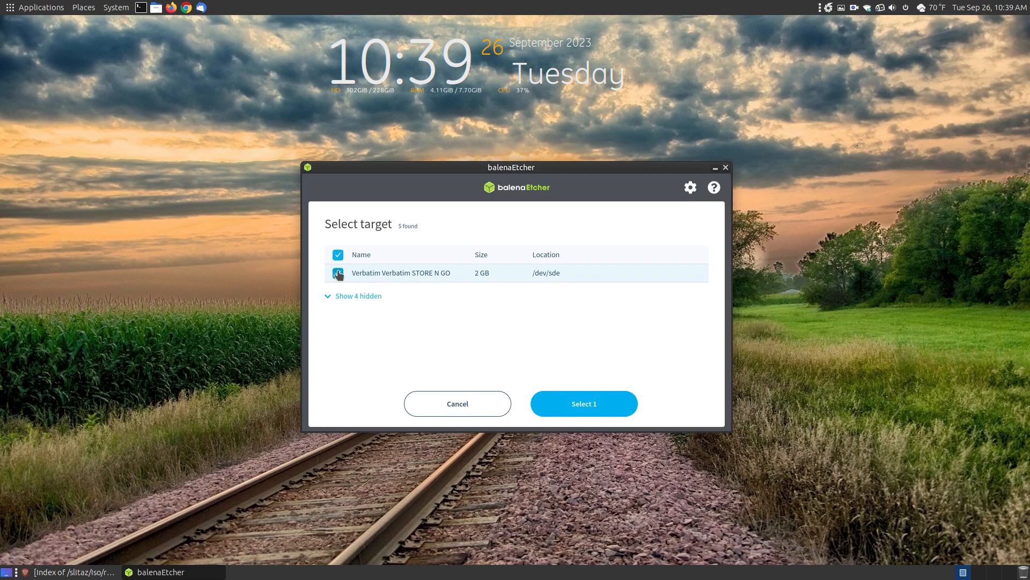
left_click(338, 273)
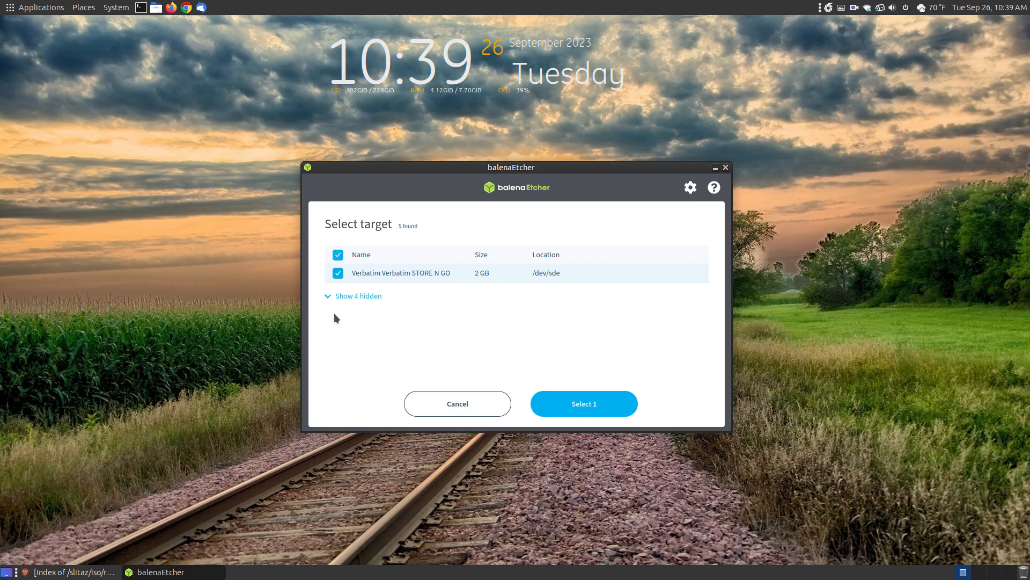
mouse_move(336, 304)
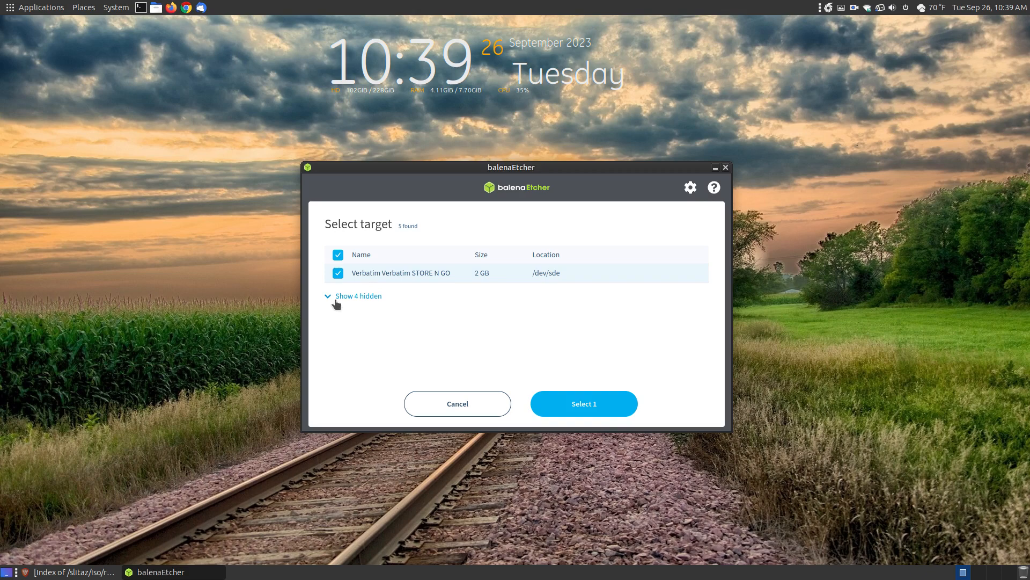
left_click(584, 403)
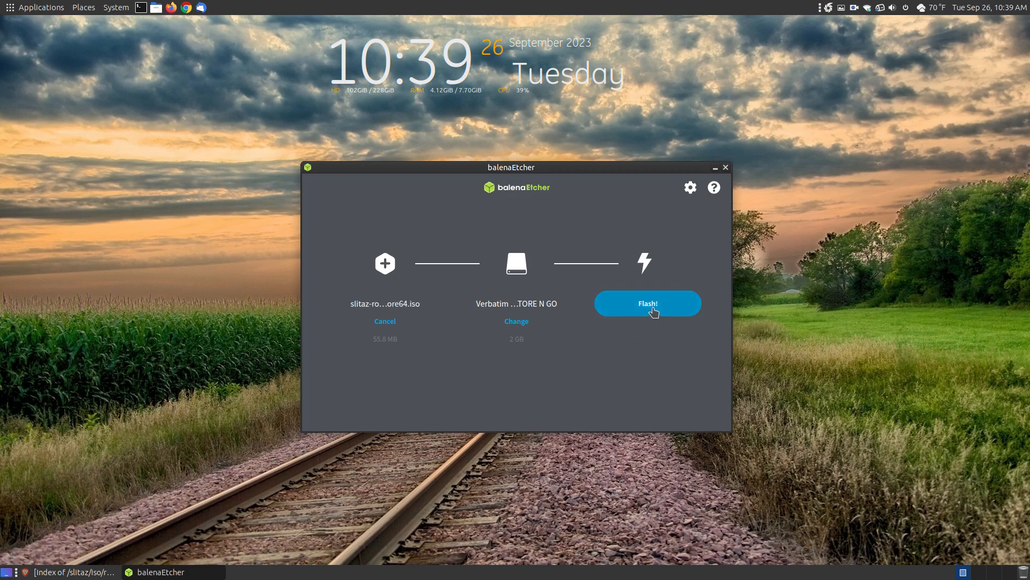
Flash the SliTaz image with administrator authentication, reach Flash Completed, and close Etcher.
left_click(648, 302)
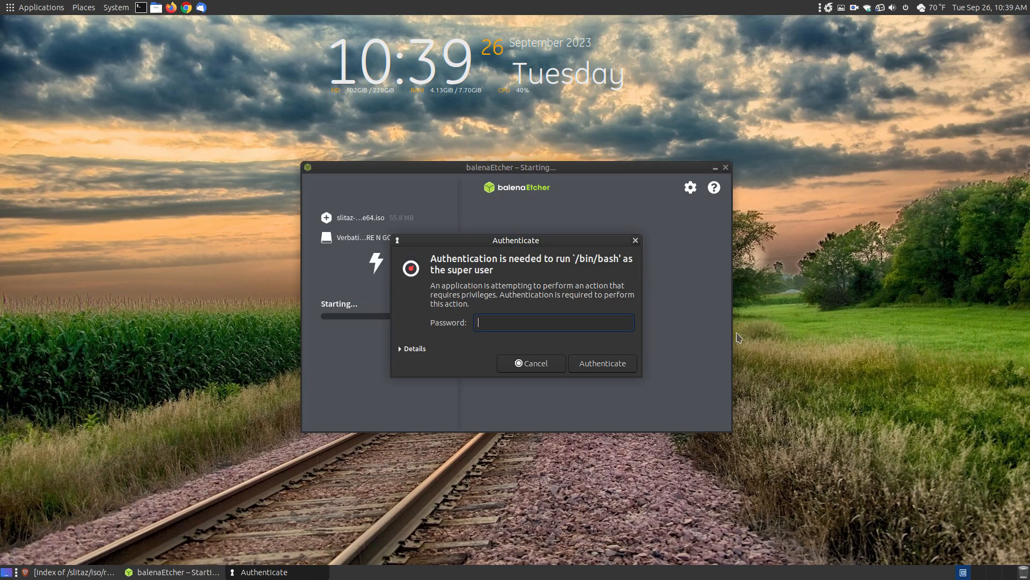
type("•")
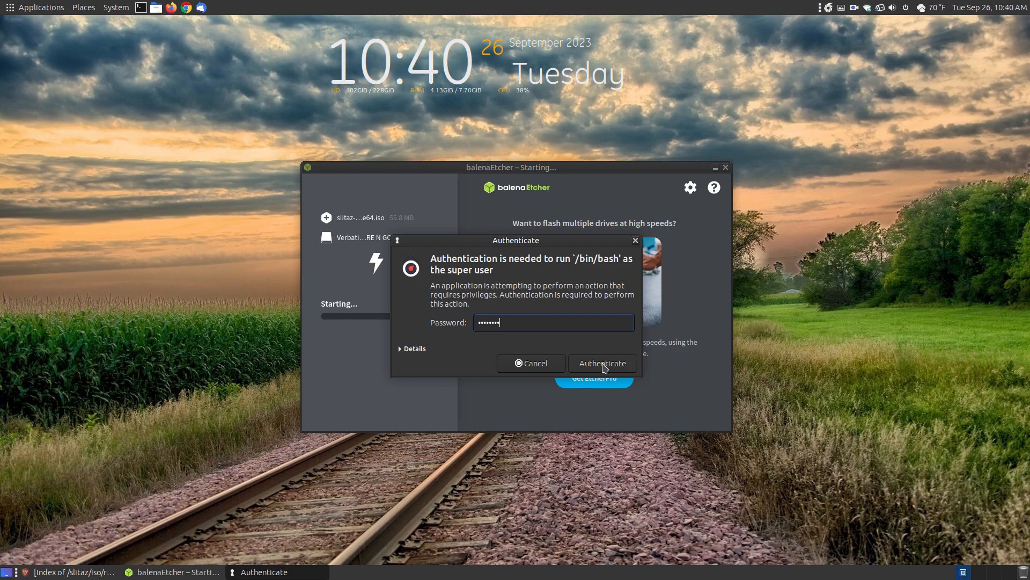
left_click(603, 362)
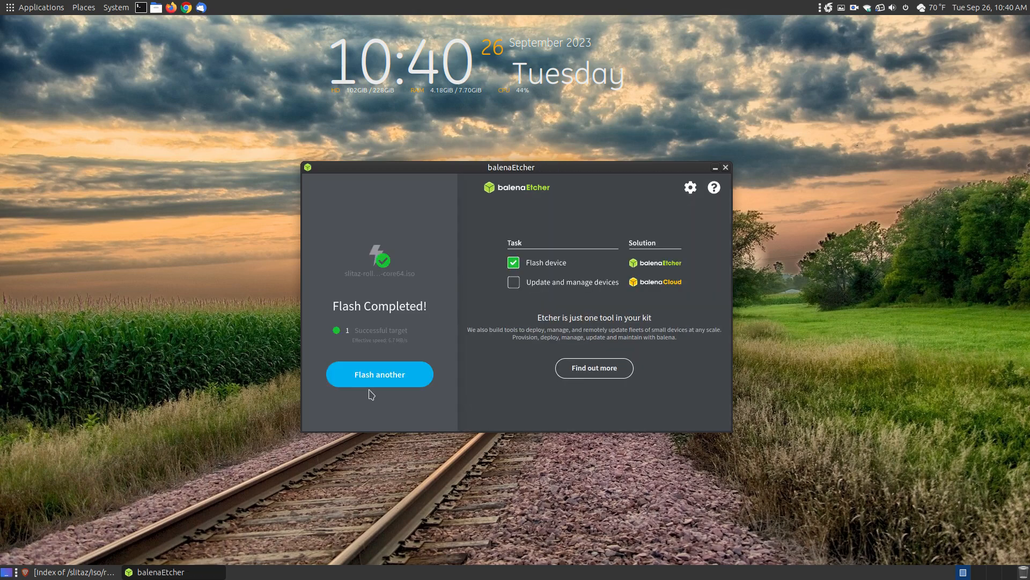
mouse_move(557, 273)
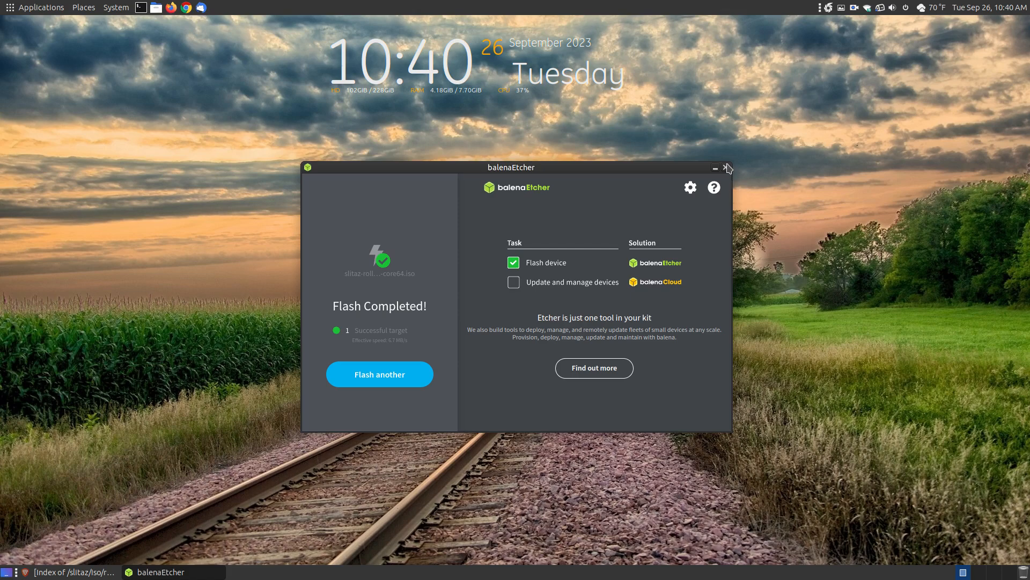
left_click(728, 167)
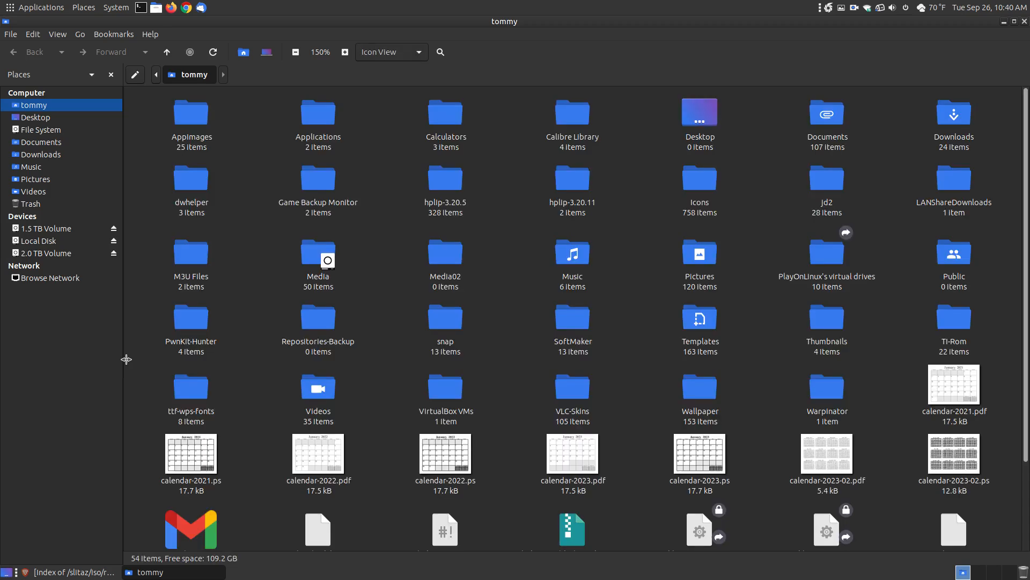
mouse_move(41, 256)
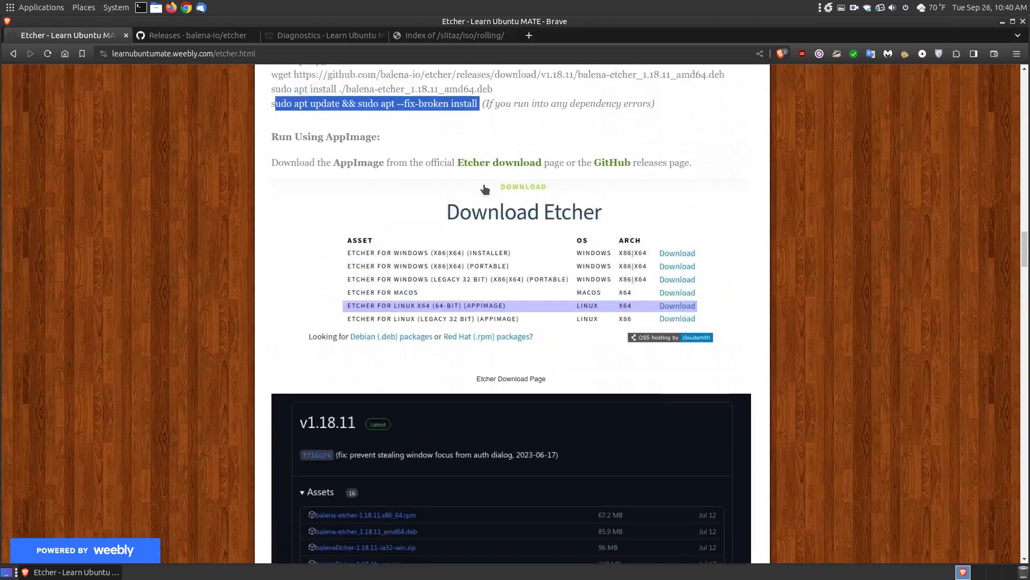
Scroll the USB Image Writer Tools page down to the ISO-to-USB tools list.
scroll("down", 3)
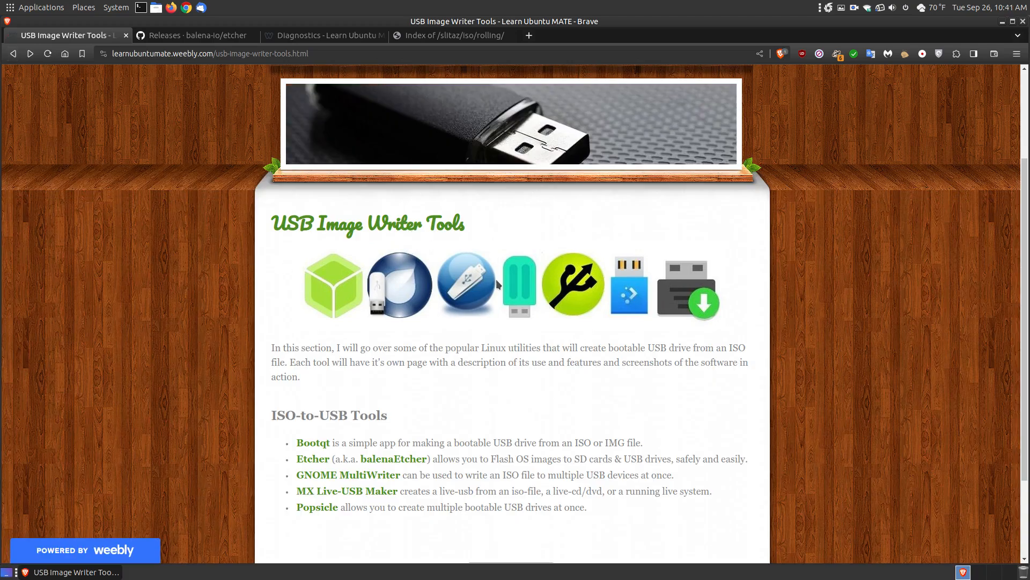
scroll("down", 3)
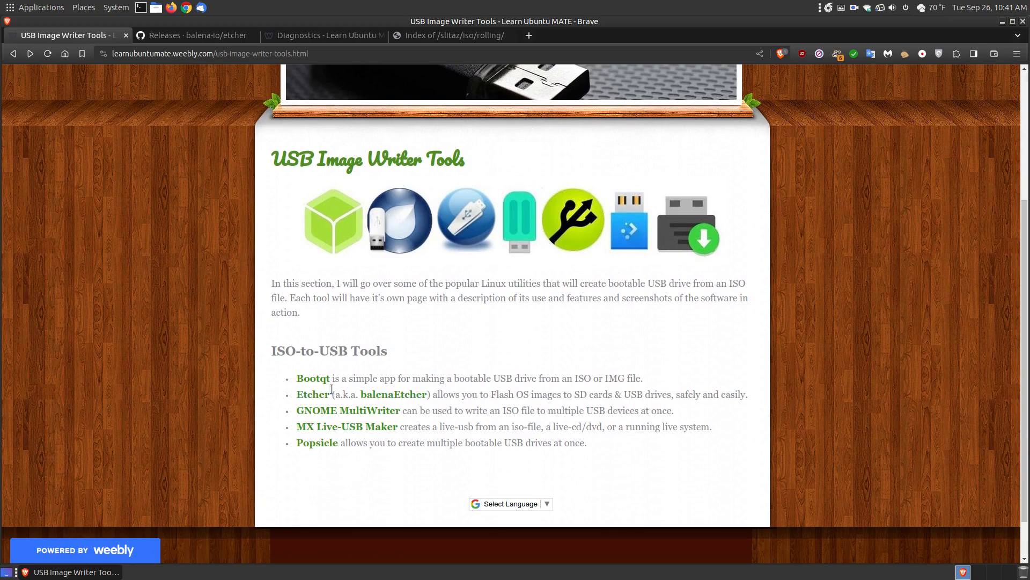
mouse_move(1011, 124)
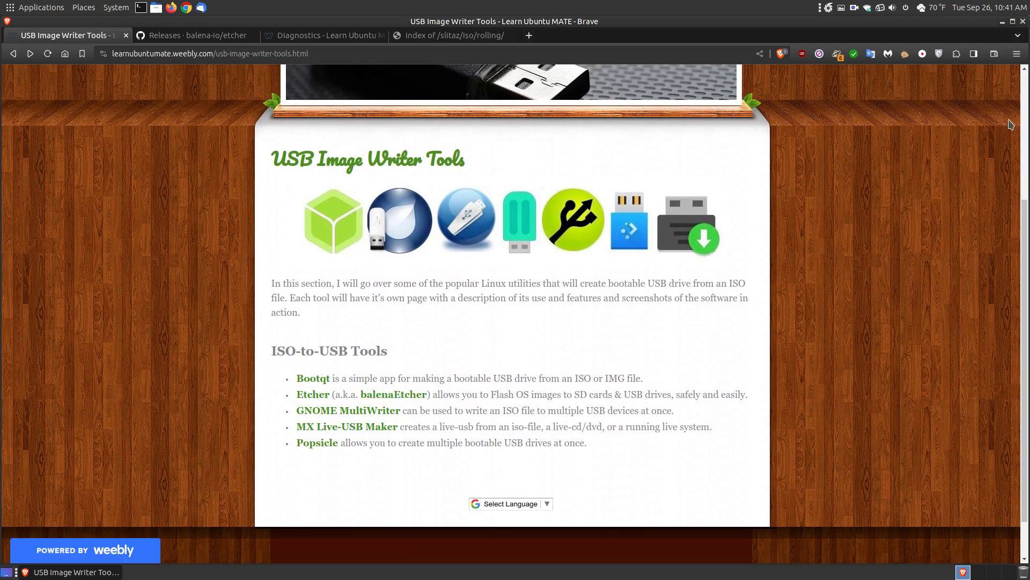